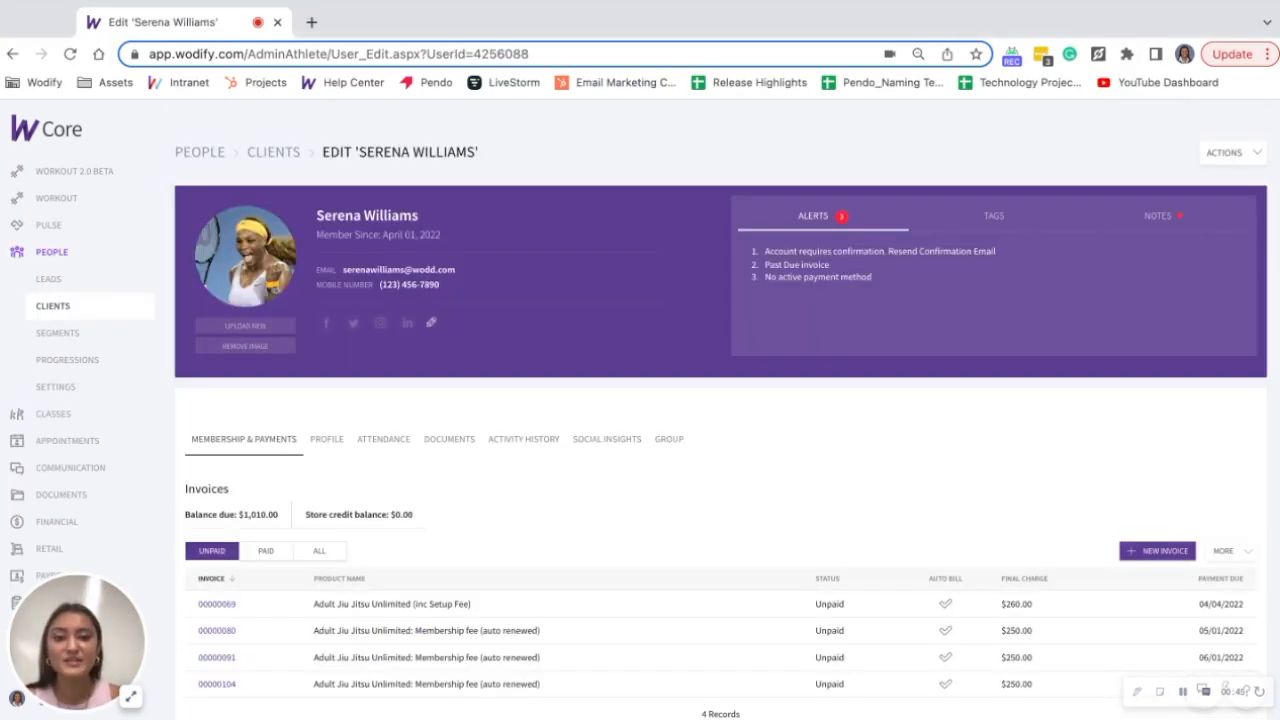
# - Show Serena Williams' notes, including the torn hamstring note from last summer
pyautogui.click(1154, 215)
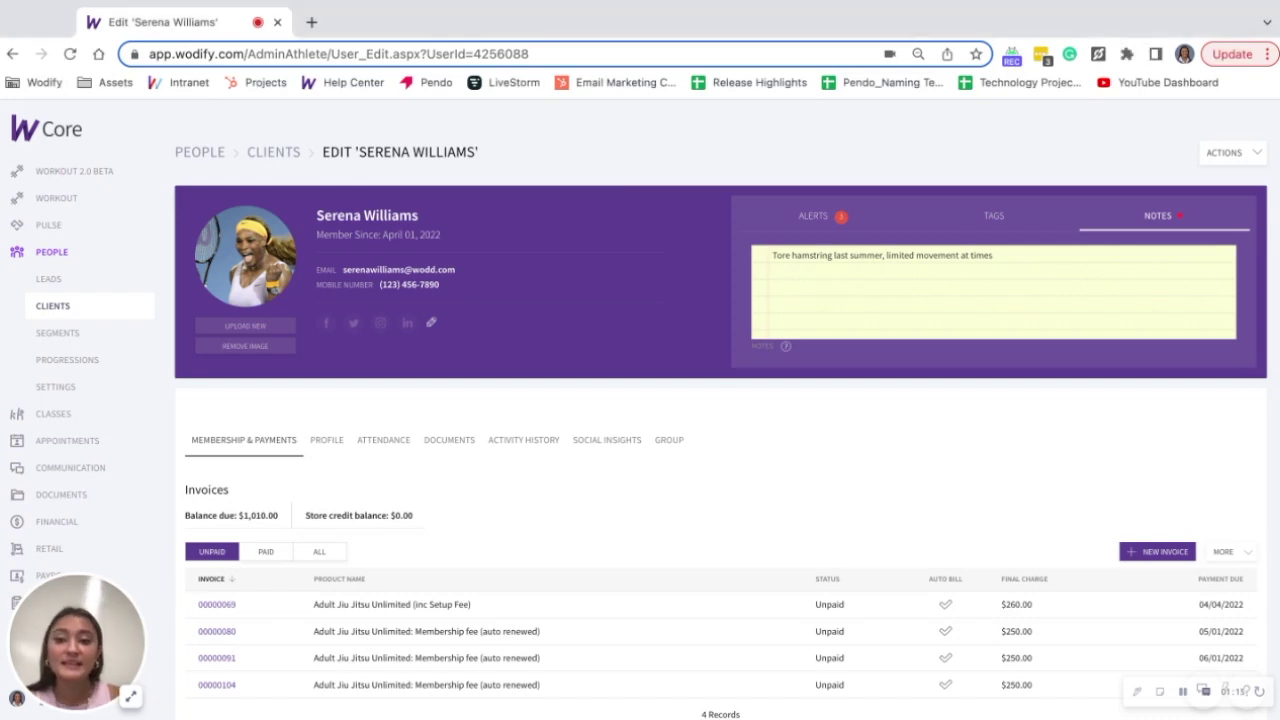
pyautogui.moveTo(780, 258)
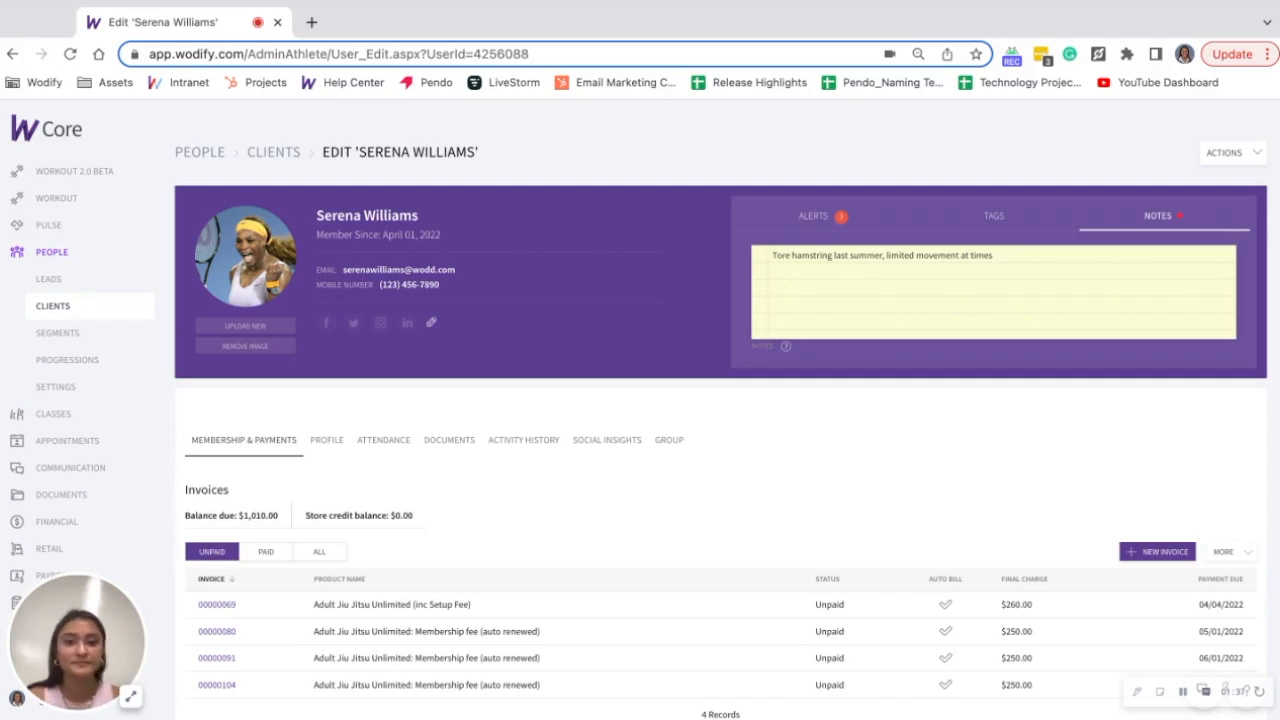
pyautogui.moveTo(813, 287)
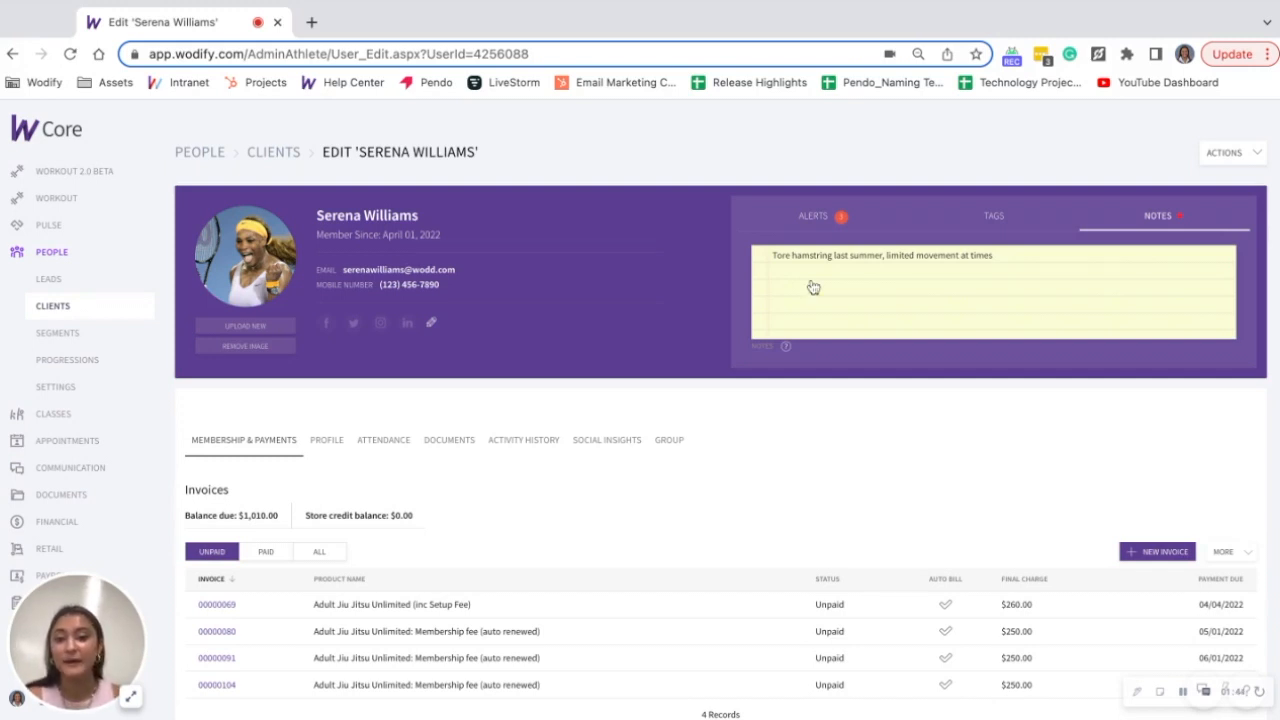
# - Add a new note line reading 'Goal: 300 lb back squat'
pyautogui.click(810, 287)
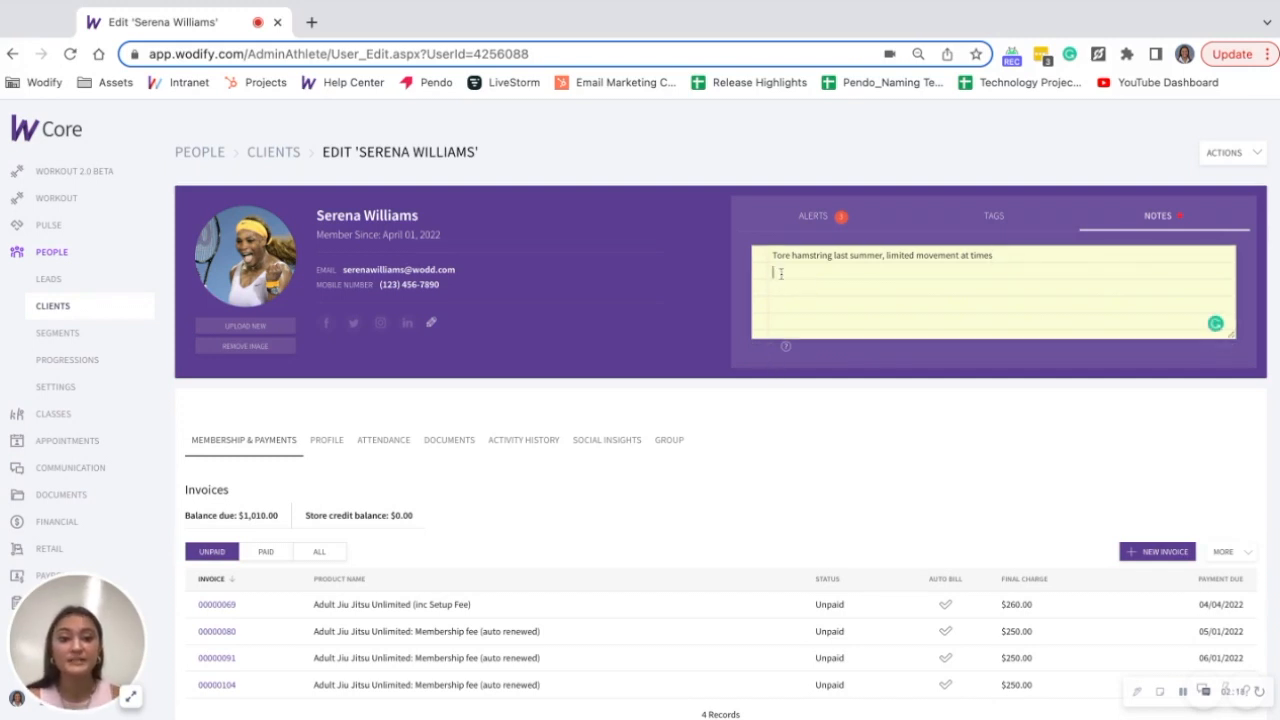
pyautogui.write('Goal')
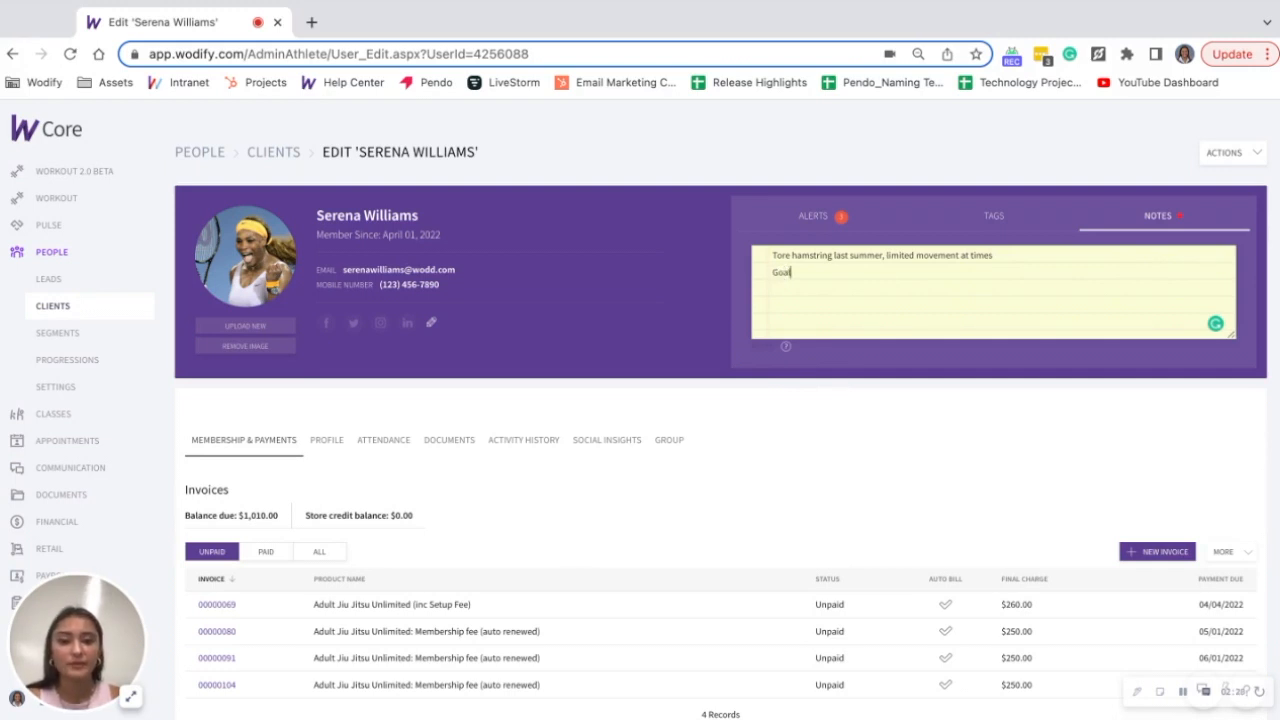
pyautogui.write(': 300 lb back squat')
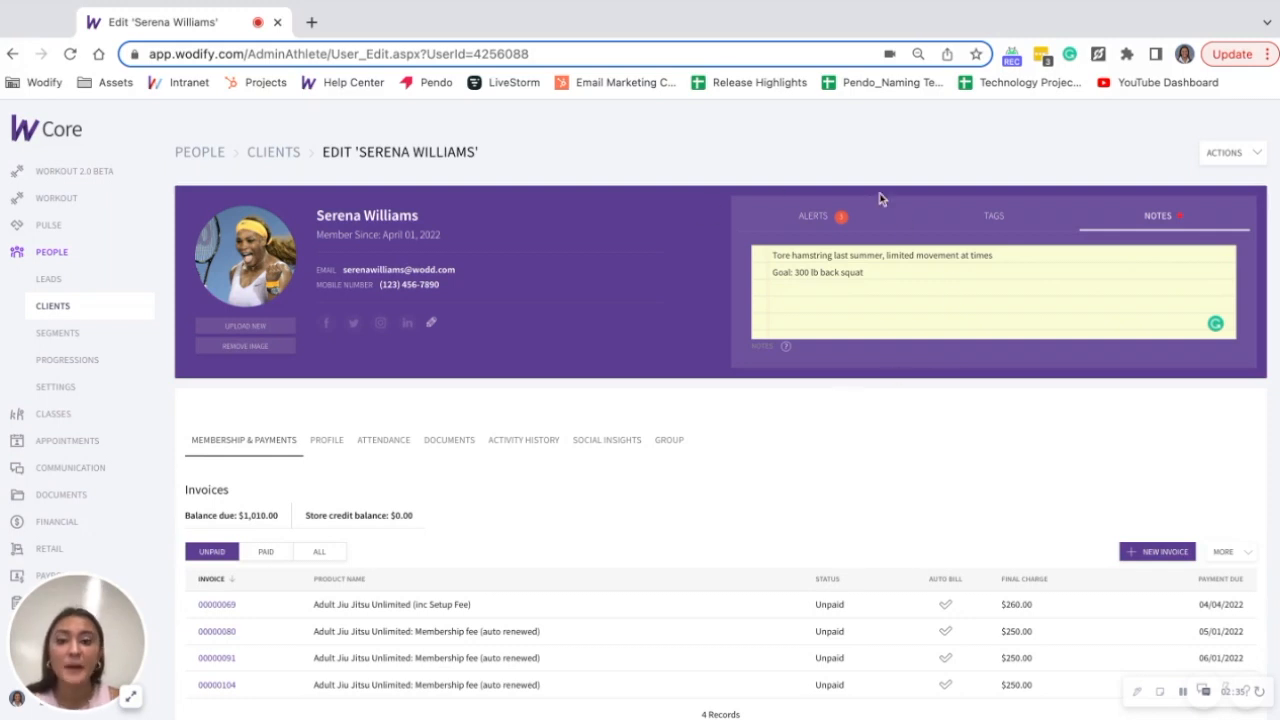
pyautogui.moveTo(850, 426)
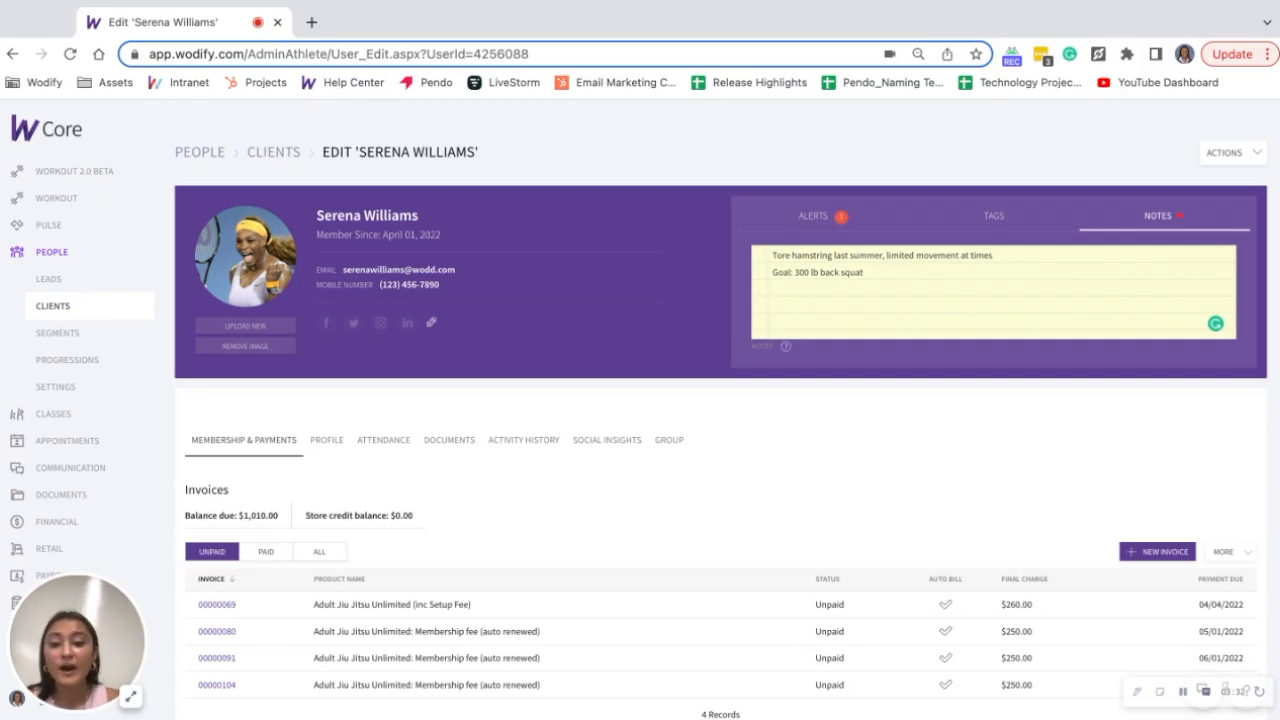
pyautogui.moveTo(527, 443)
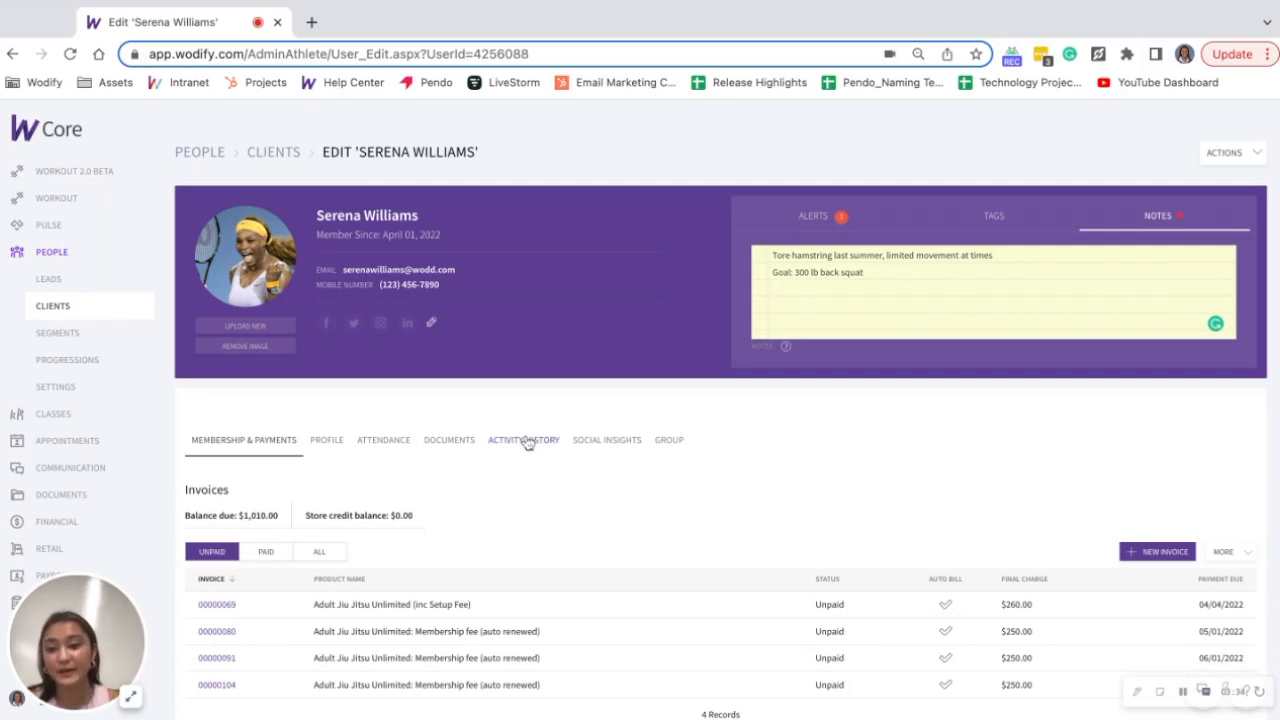
# - Start a new Log Activity entry from Serena's Activity History actions
pyautogui.click(523, 440)
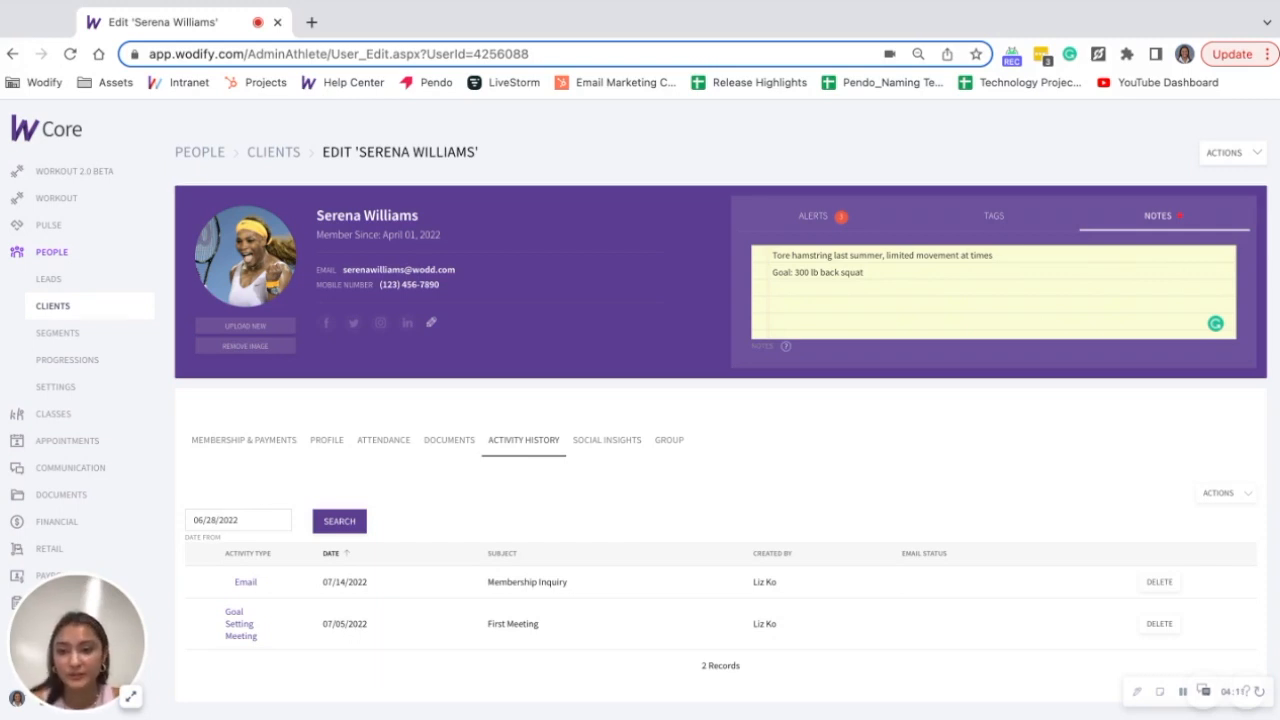
pyautogui.moveTo(618, 348)
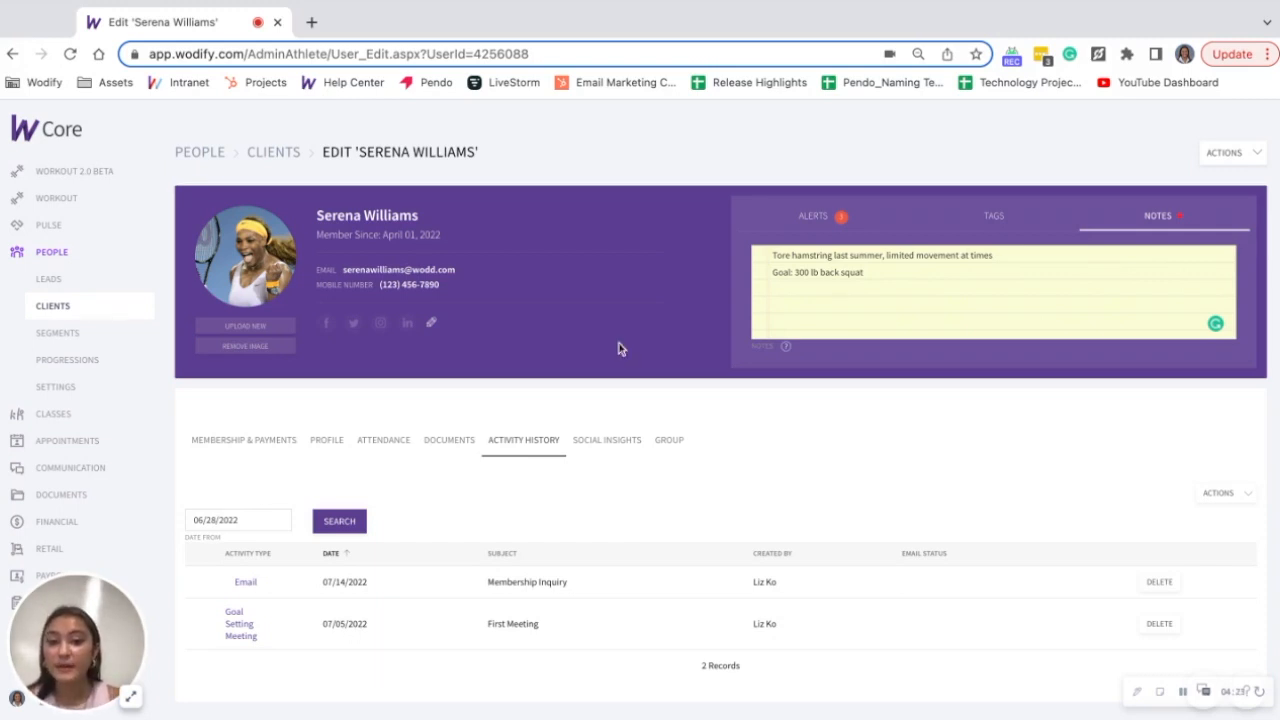
pyautogui.moveTo(1190, 440)
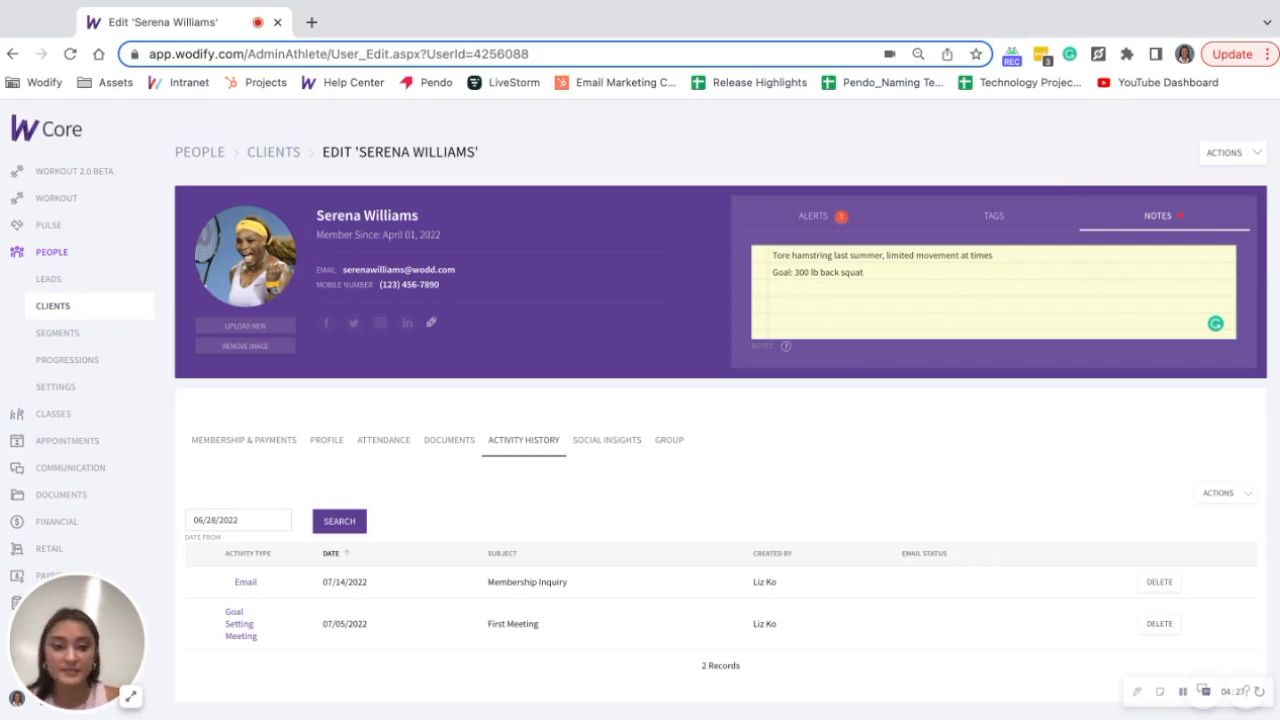
pyautogui.click(1226, 493)
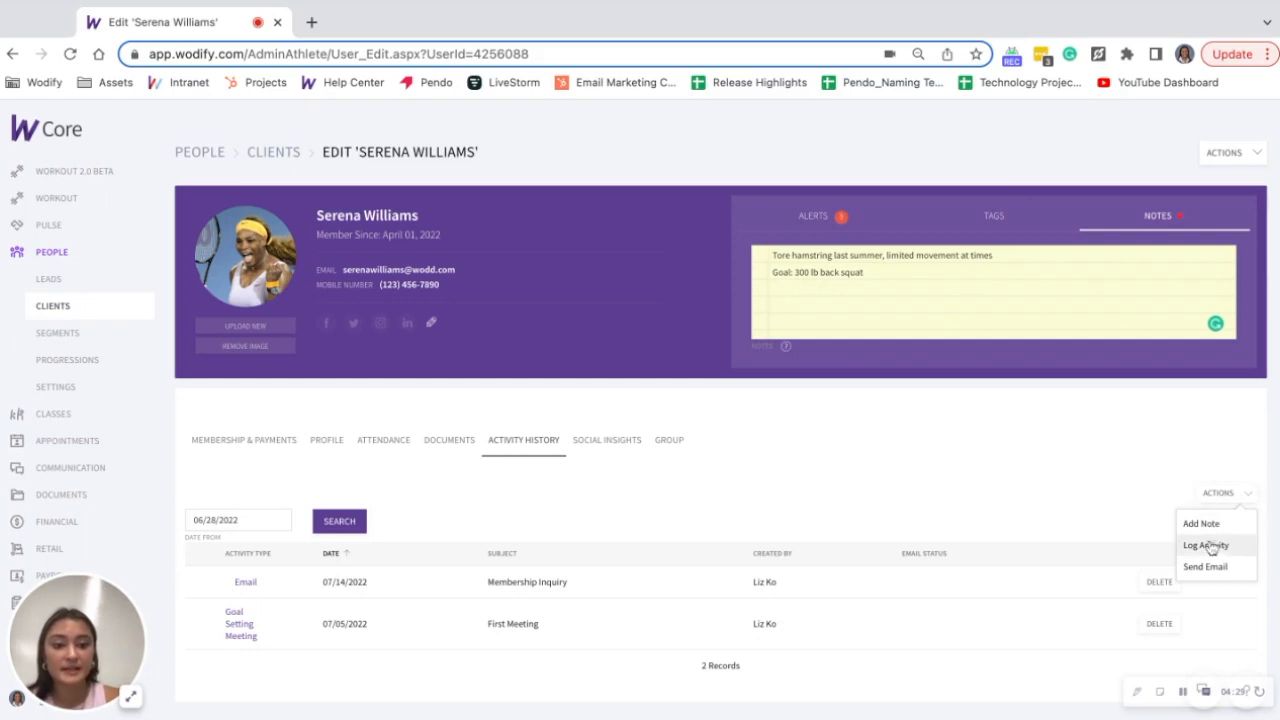
pyautogui.click(1196, 547)
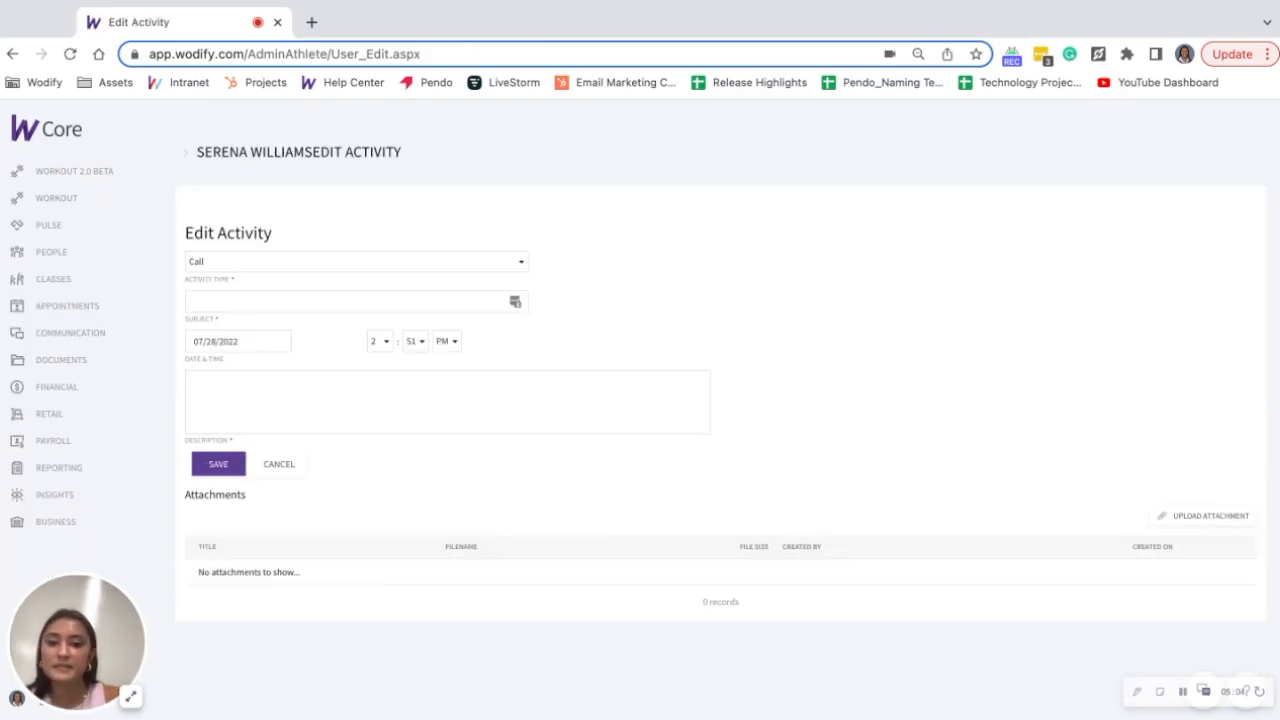
# - Save a Goal Setting Meeting '2nd Meeting' noting the 300 lb back squat goal and gaining 10 lbs
pyautogui.click(355, 261)
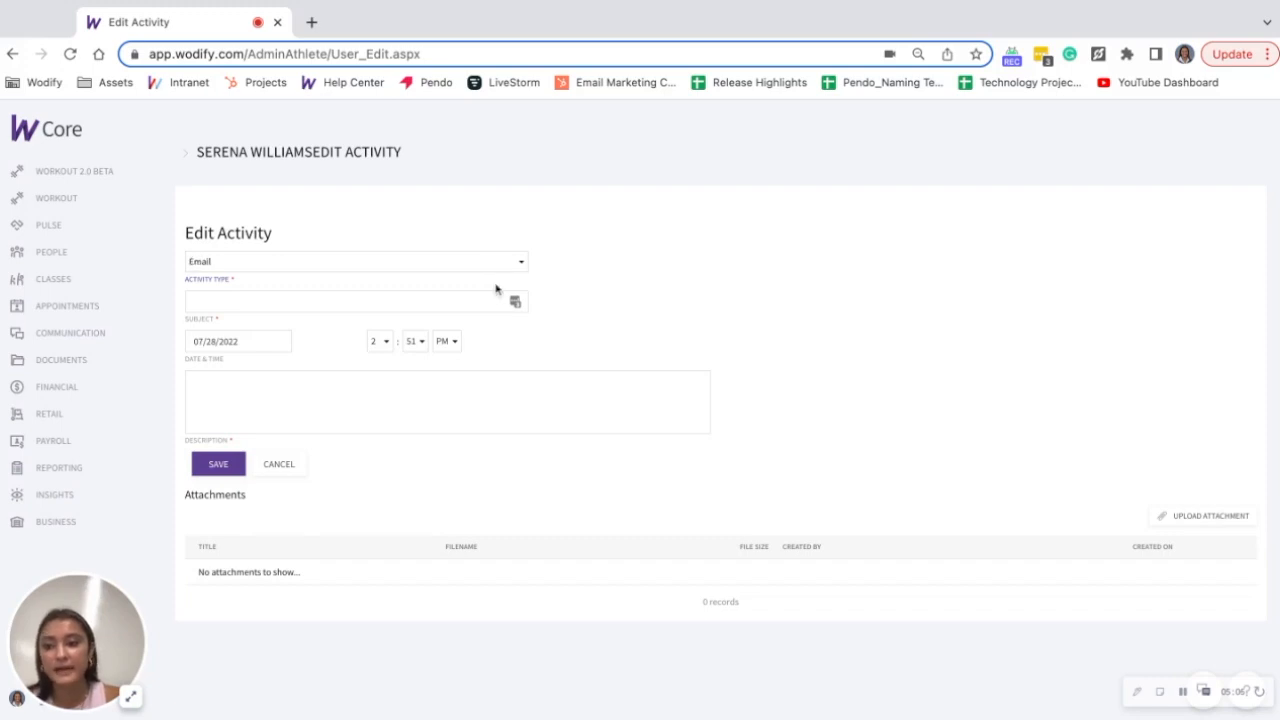
pyautogui.moveTo(575, 280)
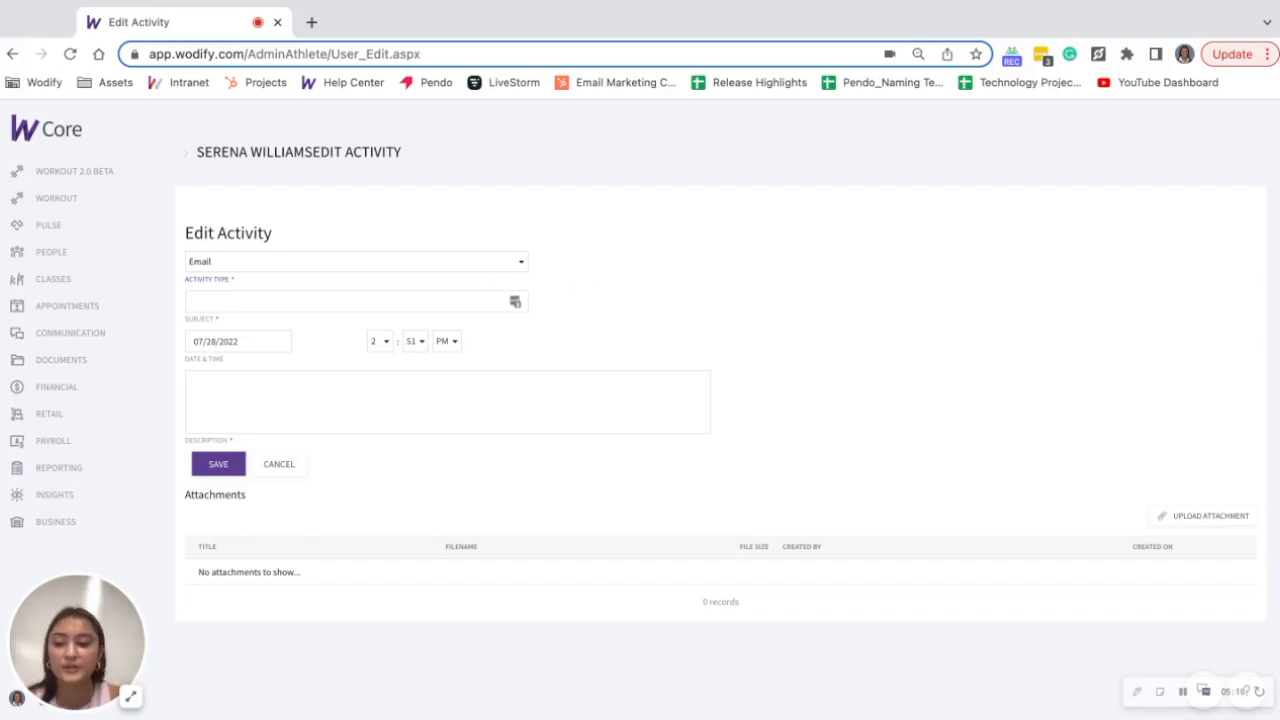
pyautogui.moveTo(452, 269)
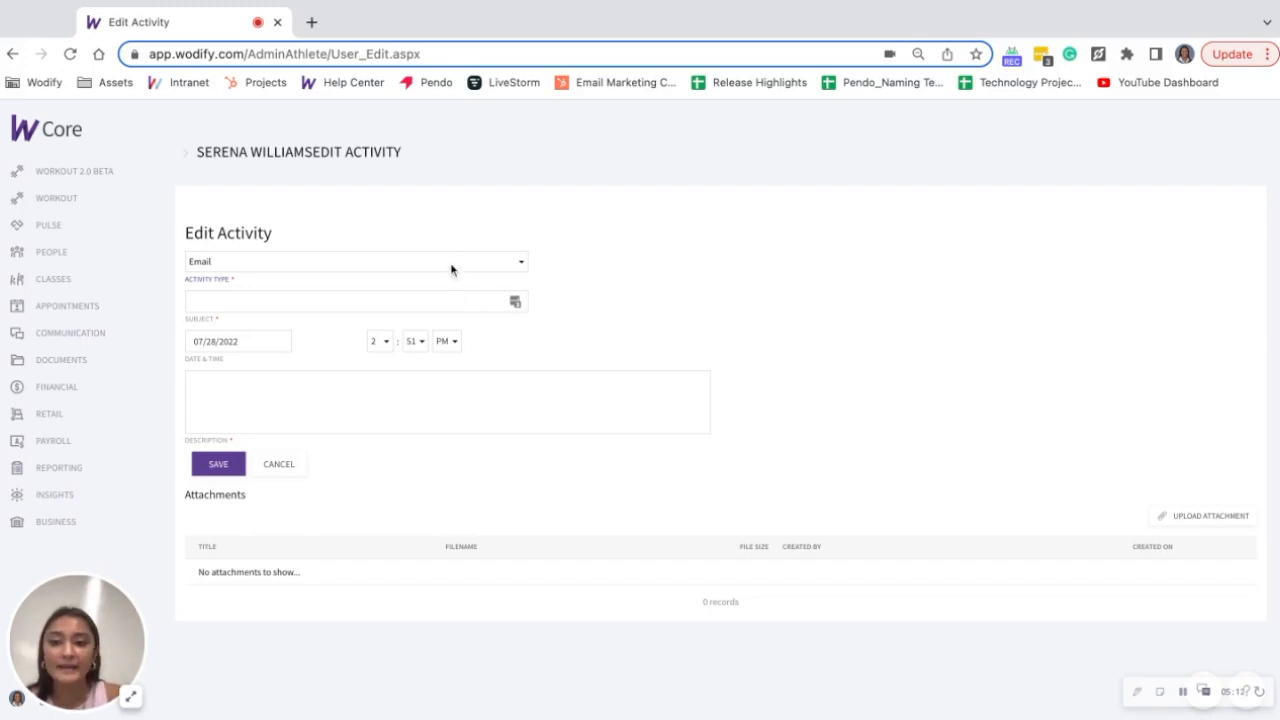
pyautogui.click(355, 261)
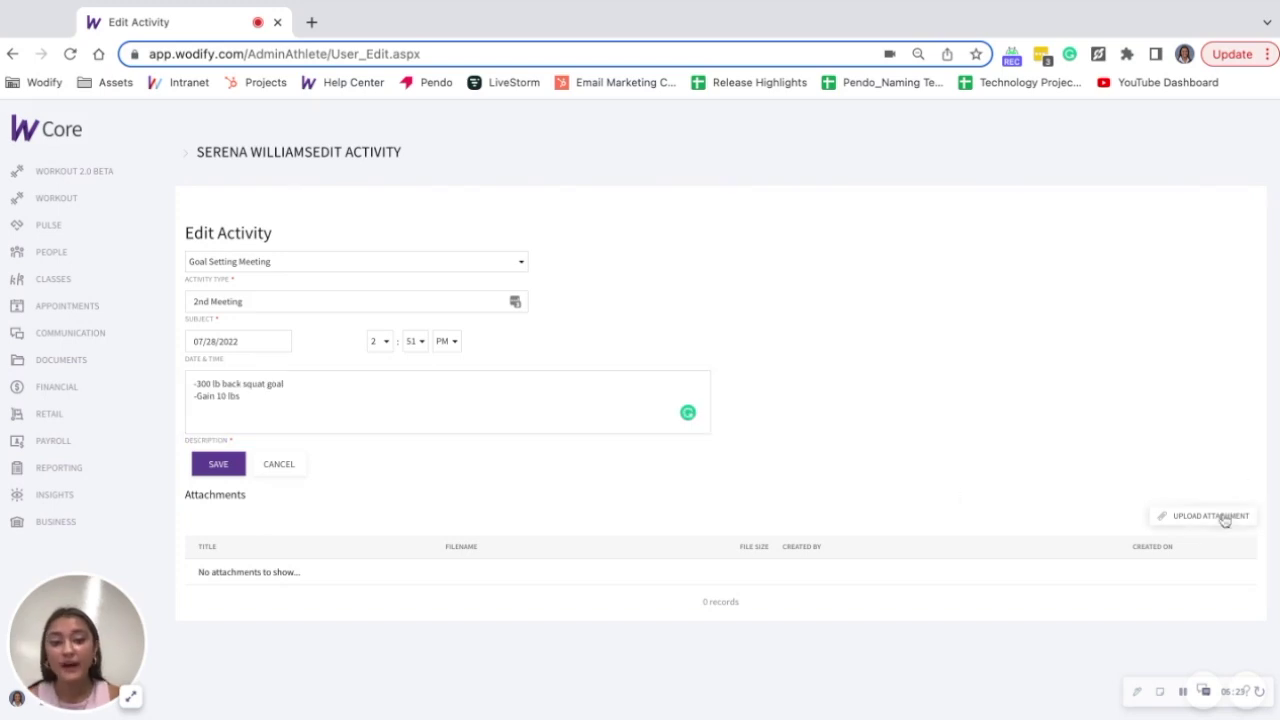
pyautogui.moveTo(774, 328)
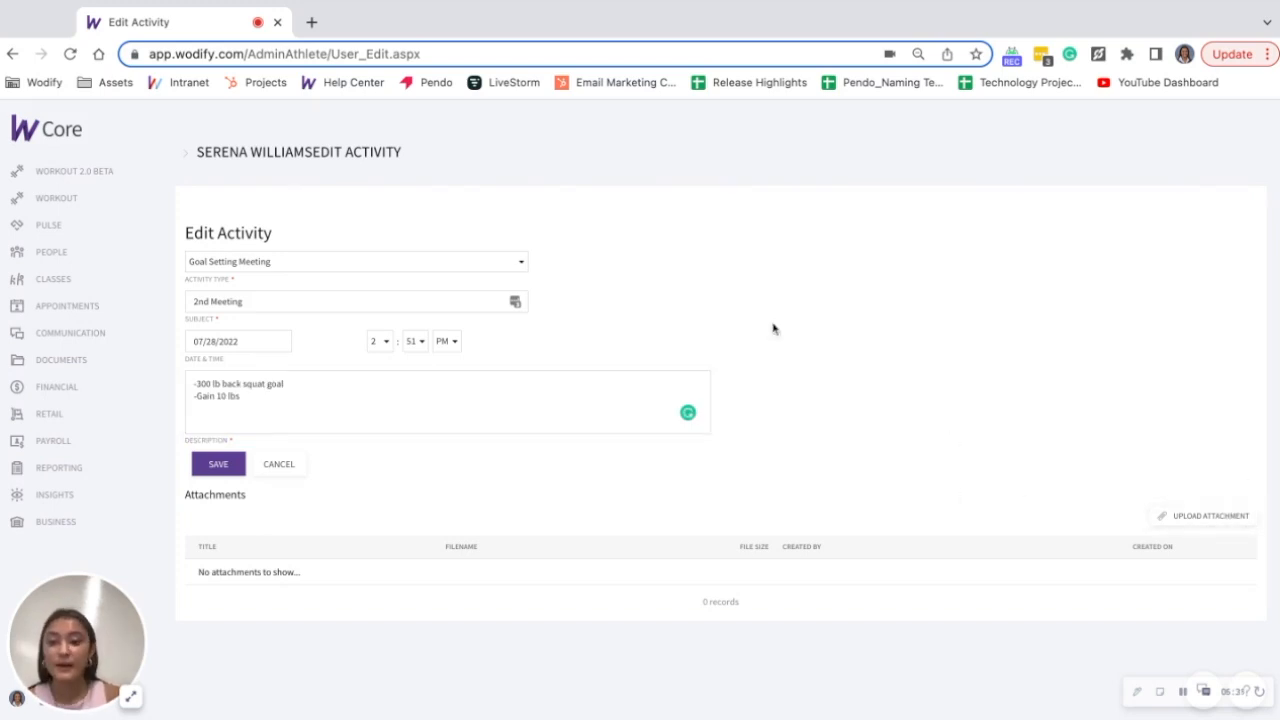
pyautogui.click(218, 463)
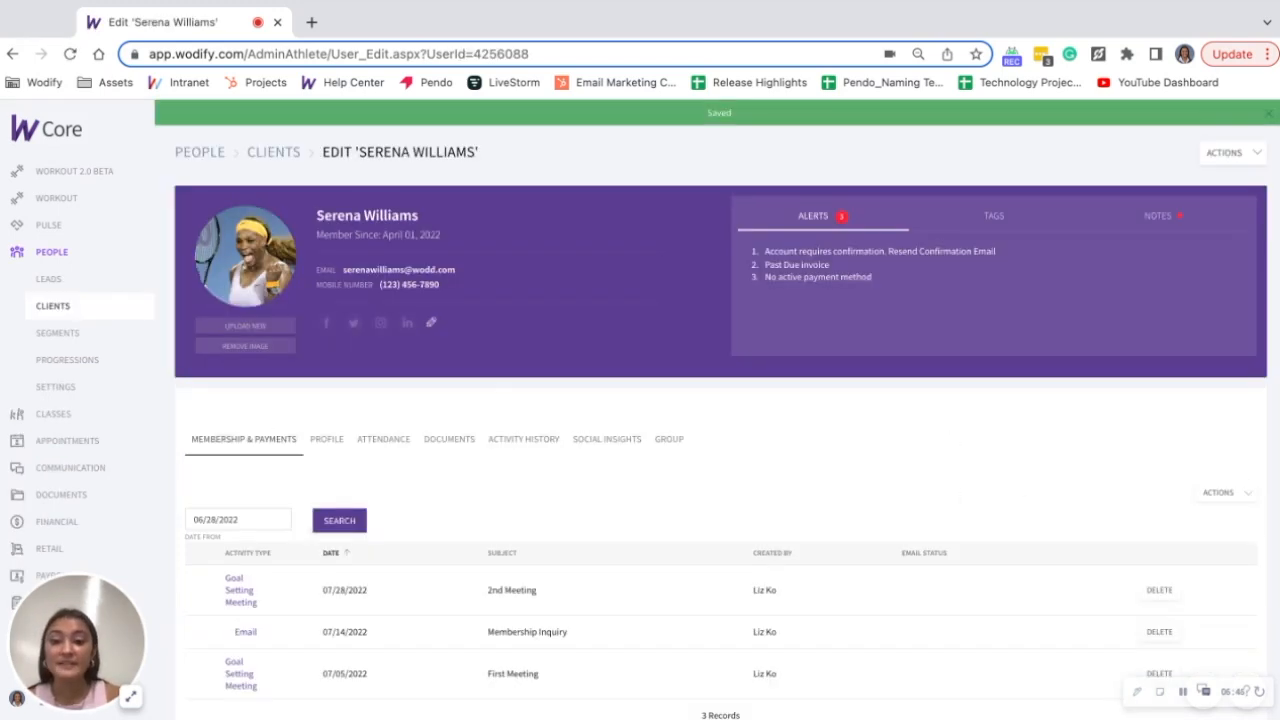
pyautogui.click(523, 439)
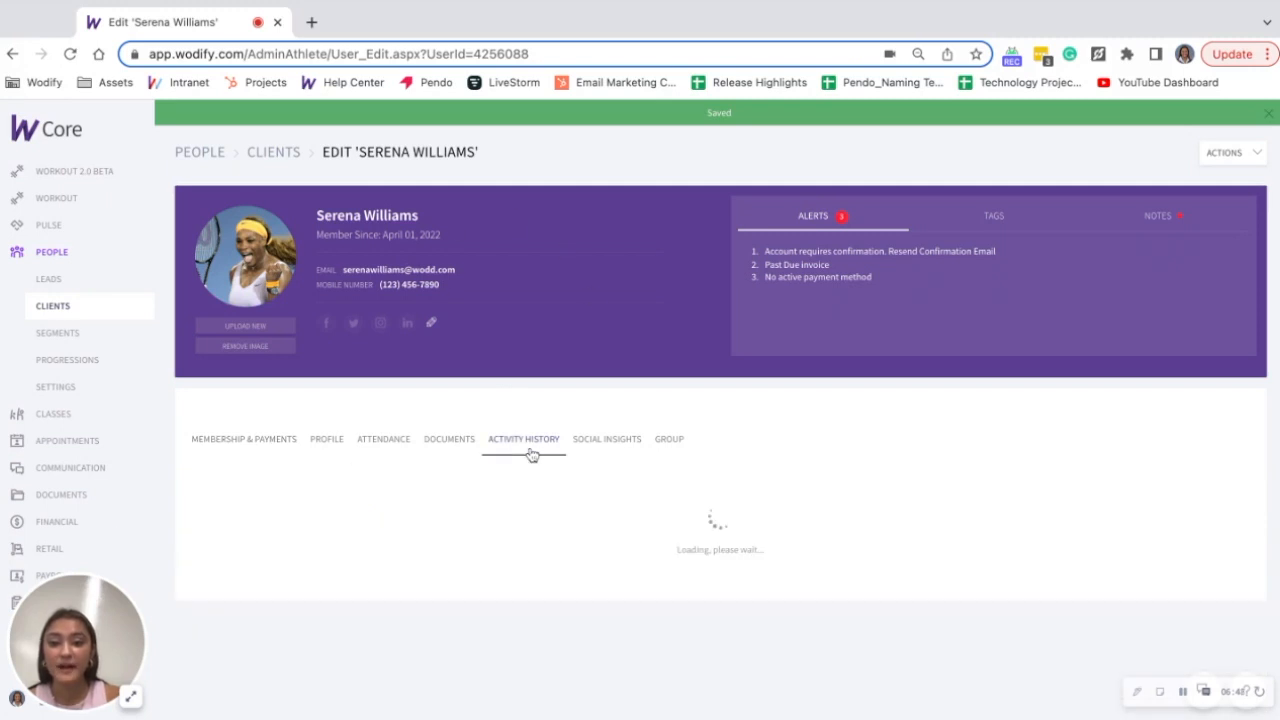
pyautogui.click(523, 439)
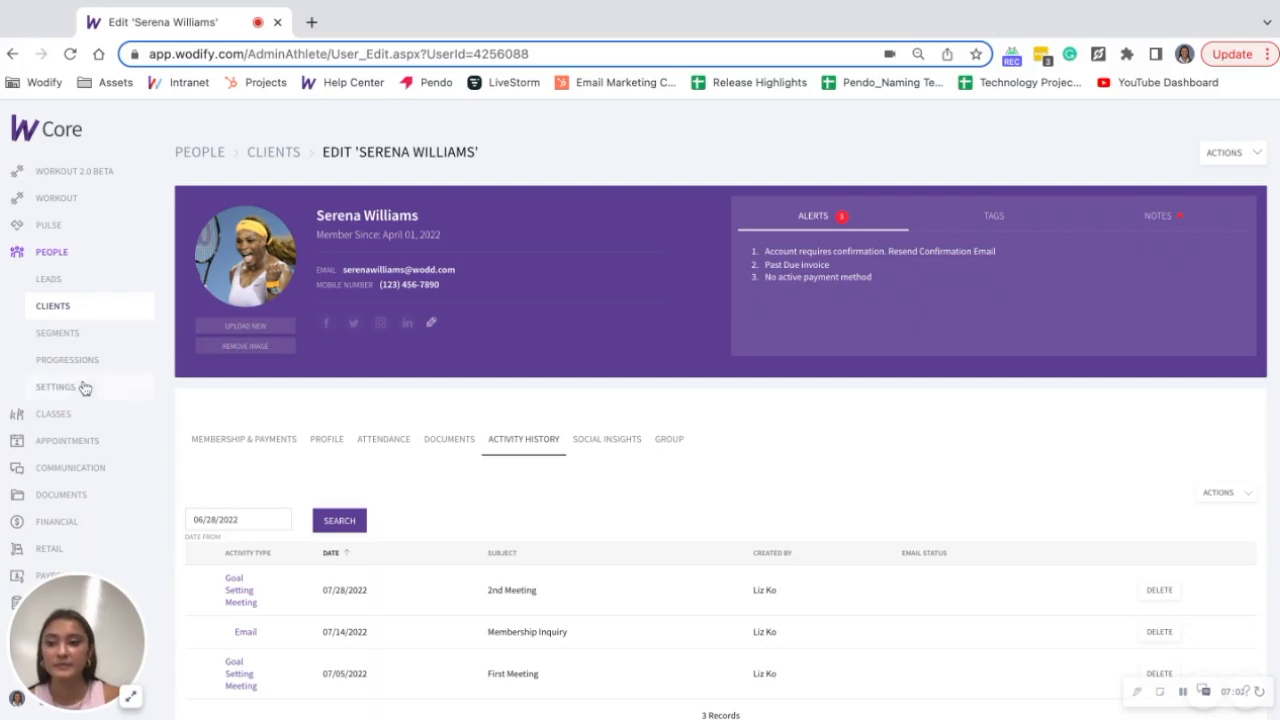
pyautogui.click(55, 387)
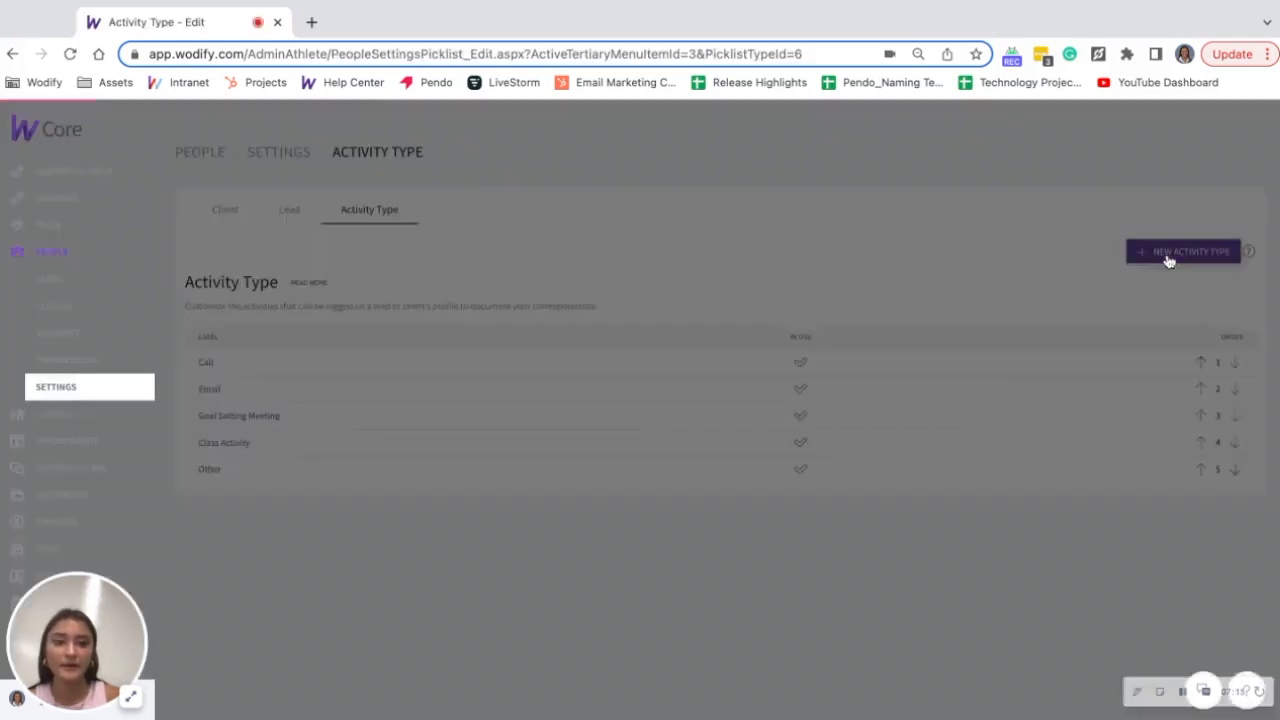
# - Leave the Activity Type settings and return to Serena Williams' profile notes
pyautogui.click(1184, 250)
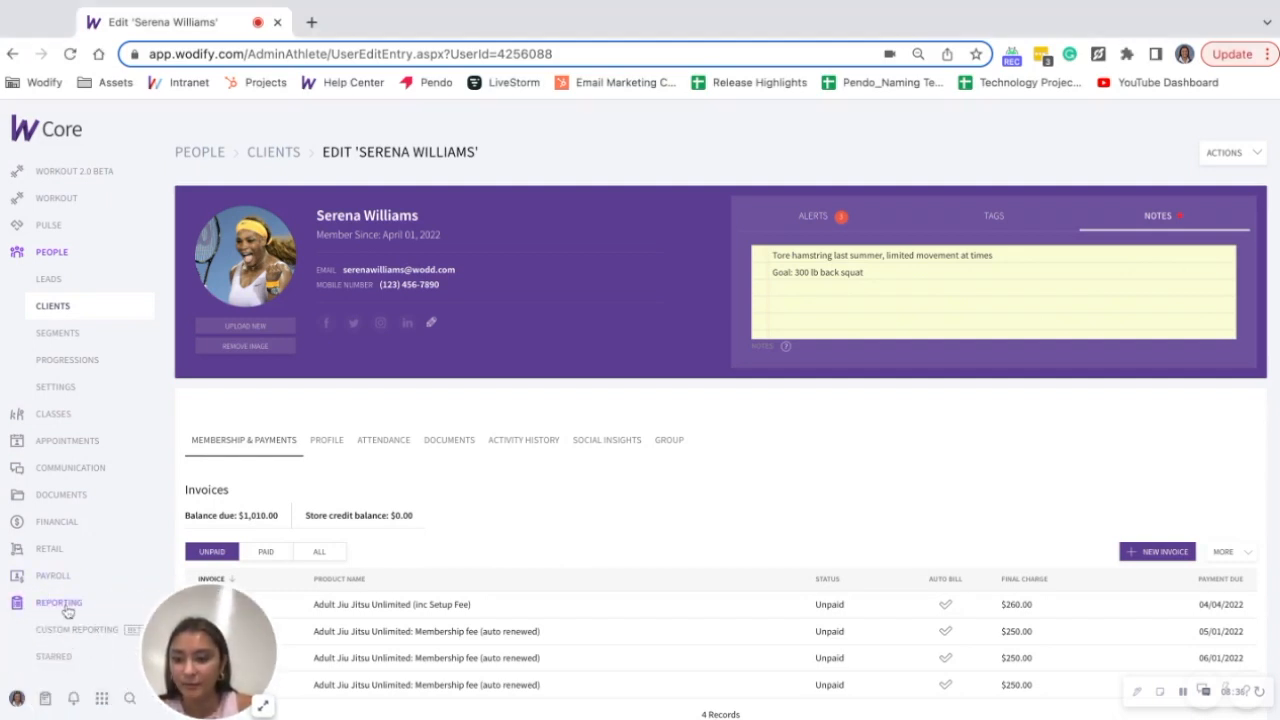
# - Go to Reporting and load the Performance Results: Weightlifting report
pyautogui.click(57, 602)
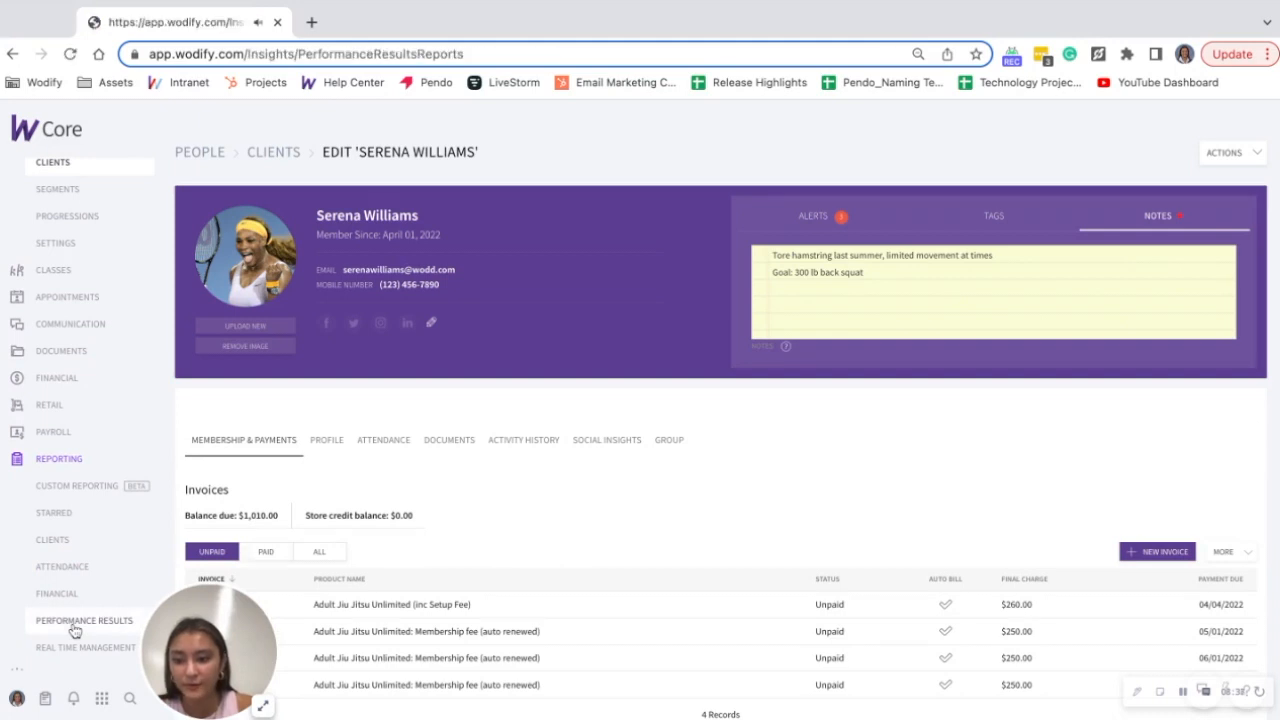
pyautogui.click(83, 619)
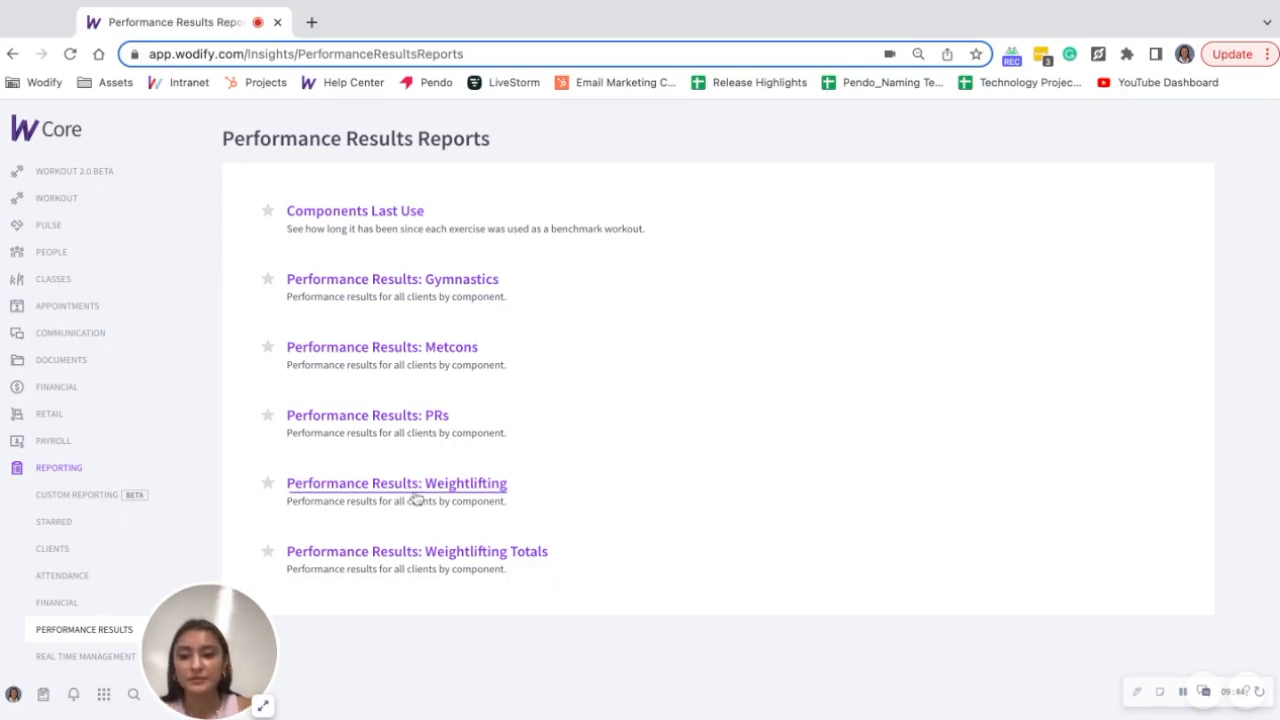
pyautogui.click(397, 483)
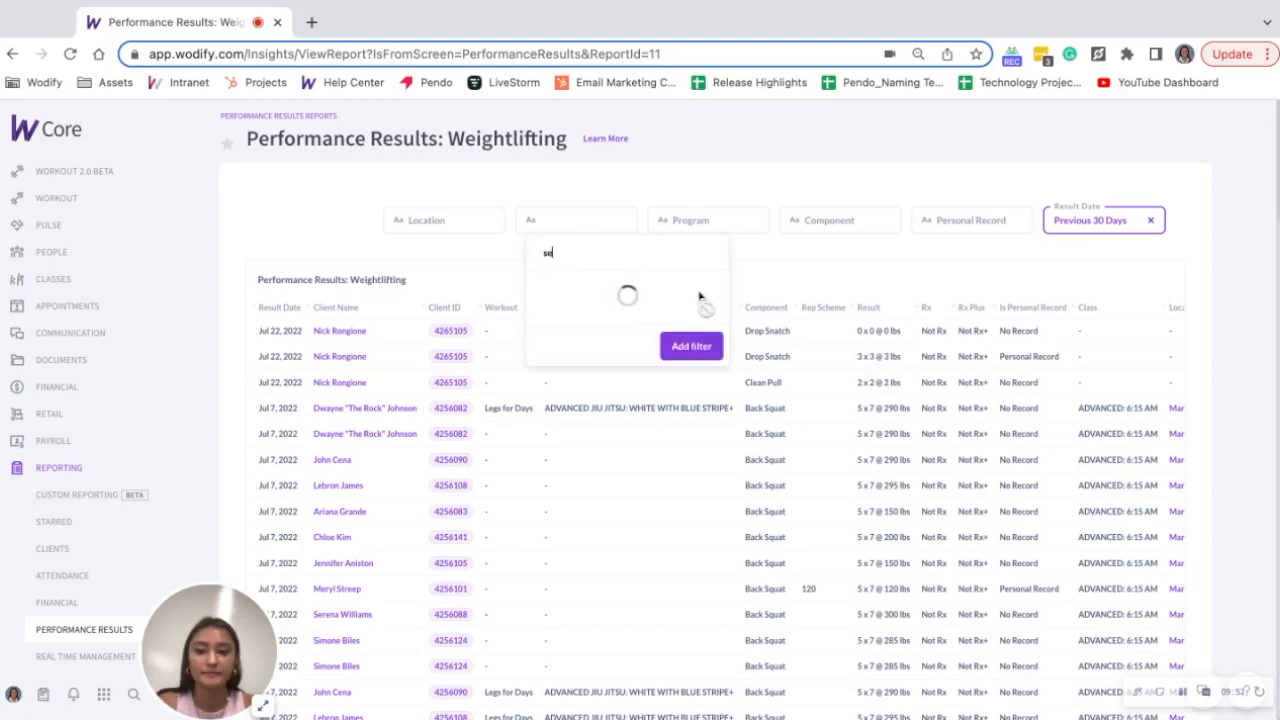
# - Filter the weightlifting report to Serena Williams, showing her 300 lb back squat results; leave Component unchanged
pyautogui.write('serena')
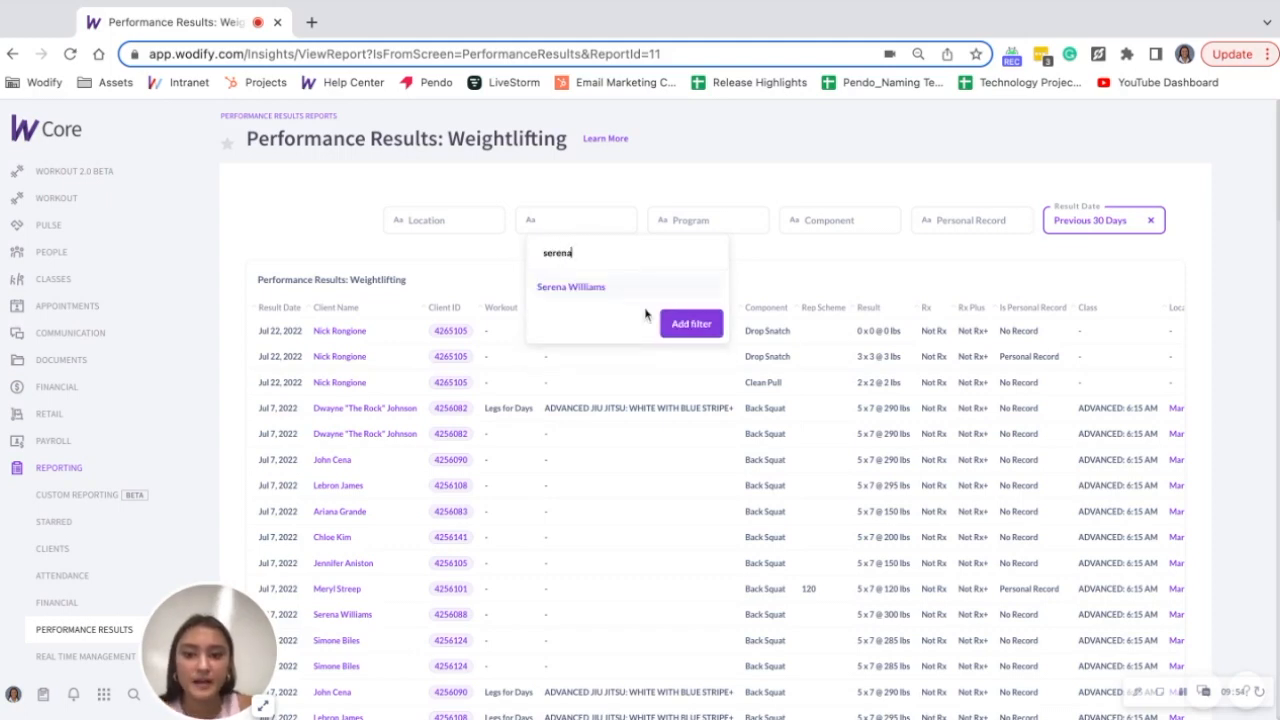
pyautogui.click(691, 323)
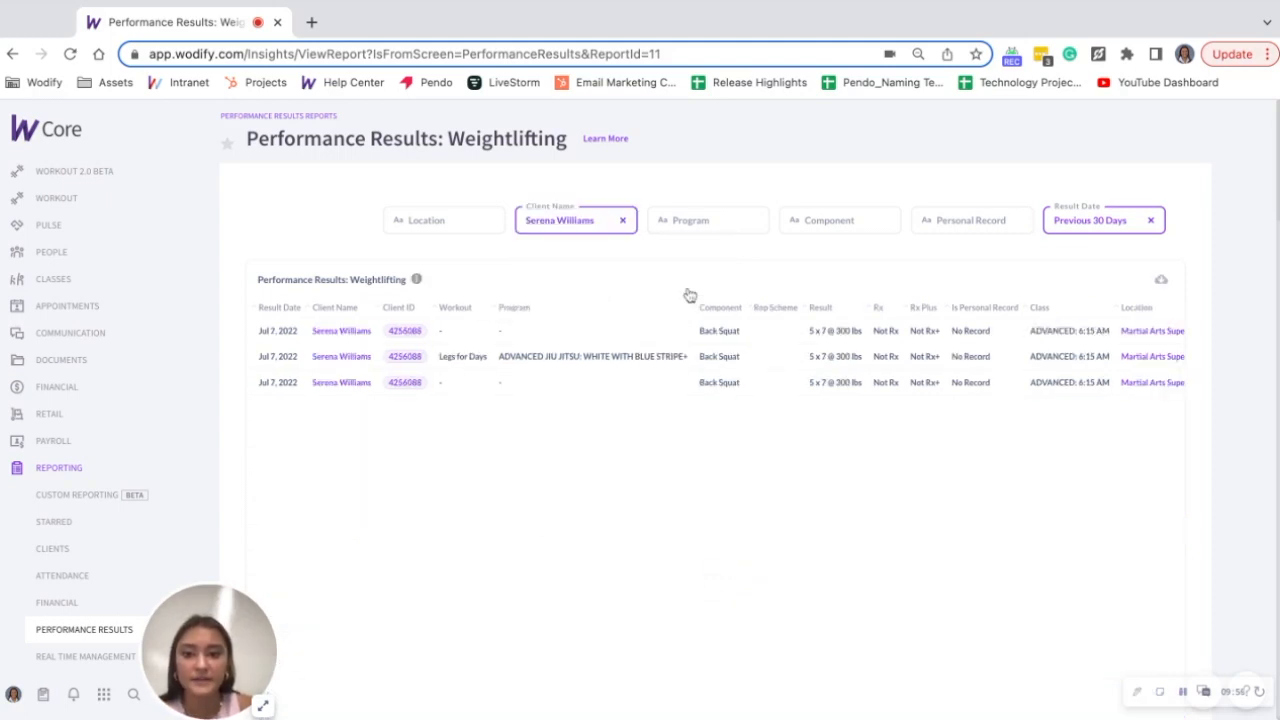
pyautogui.scroll(-3)
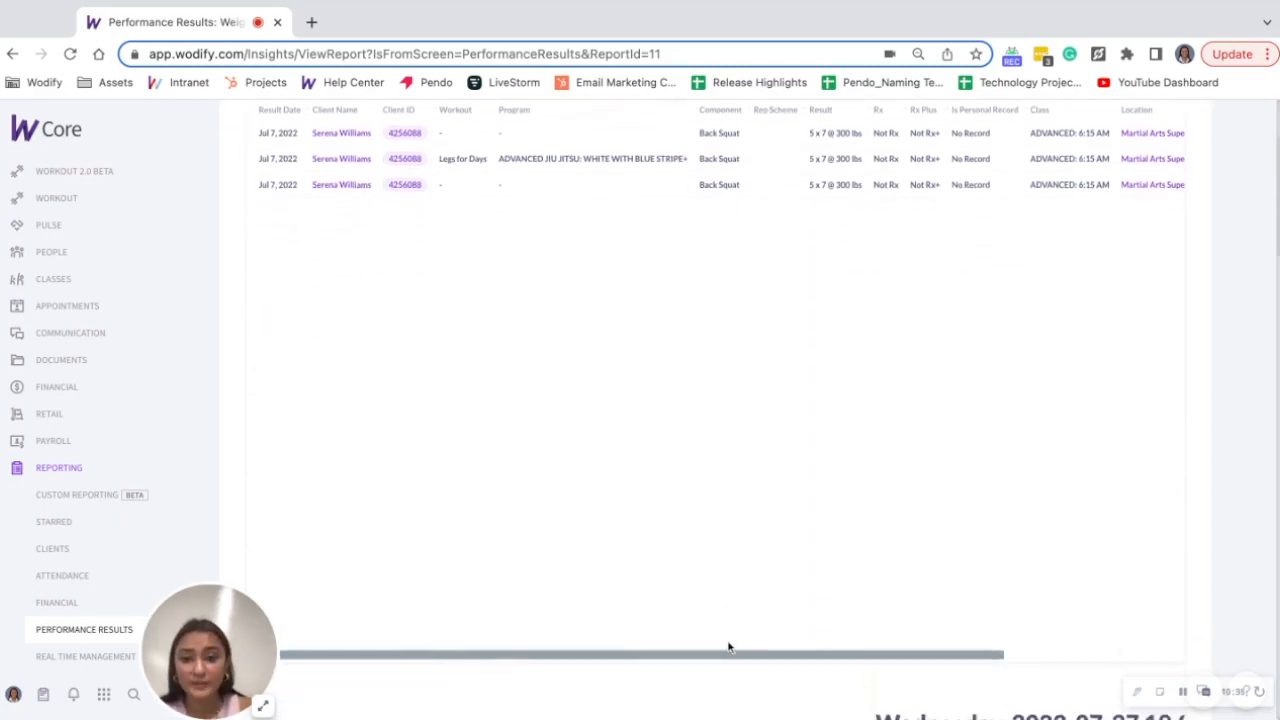
pyautogui.click(830, 220)
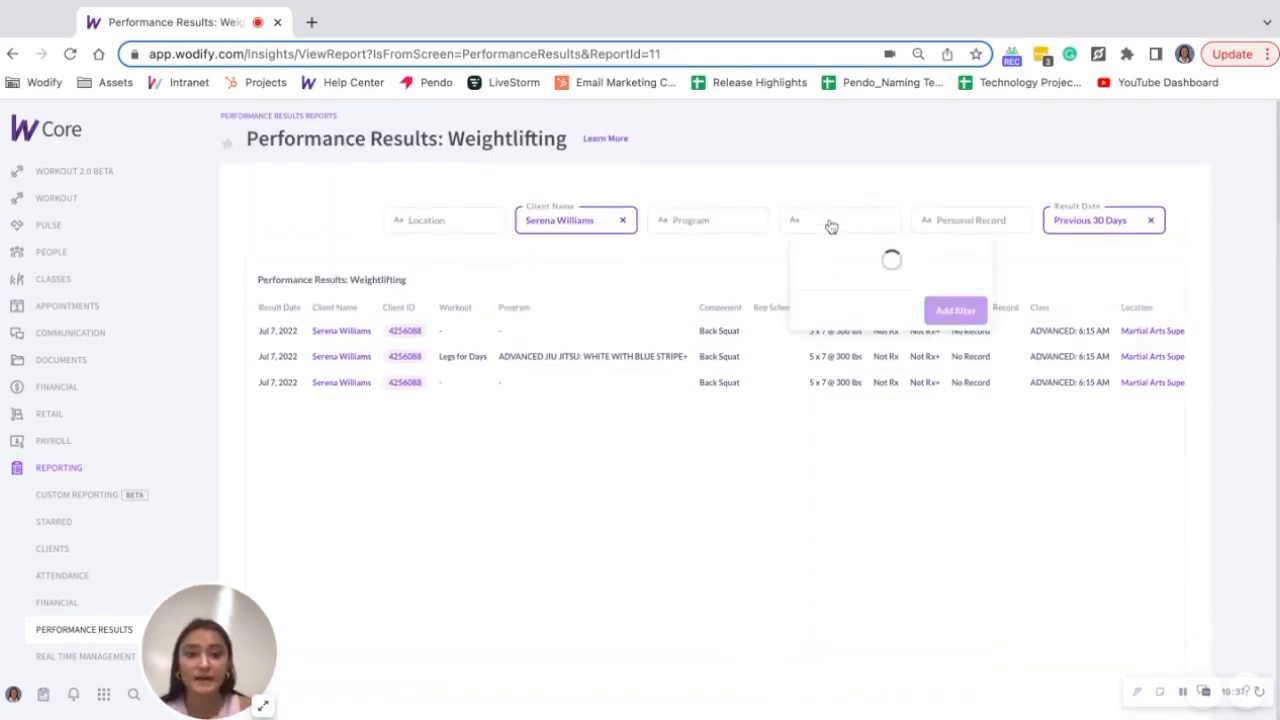
pyautogui.click(708, 220)
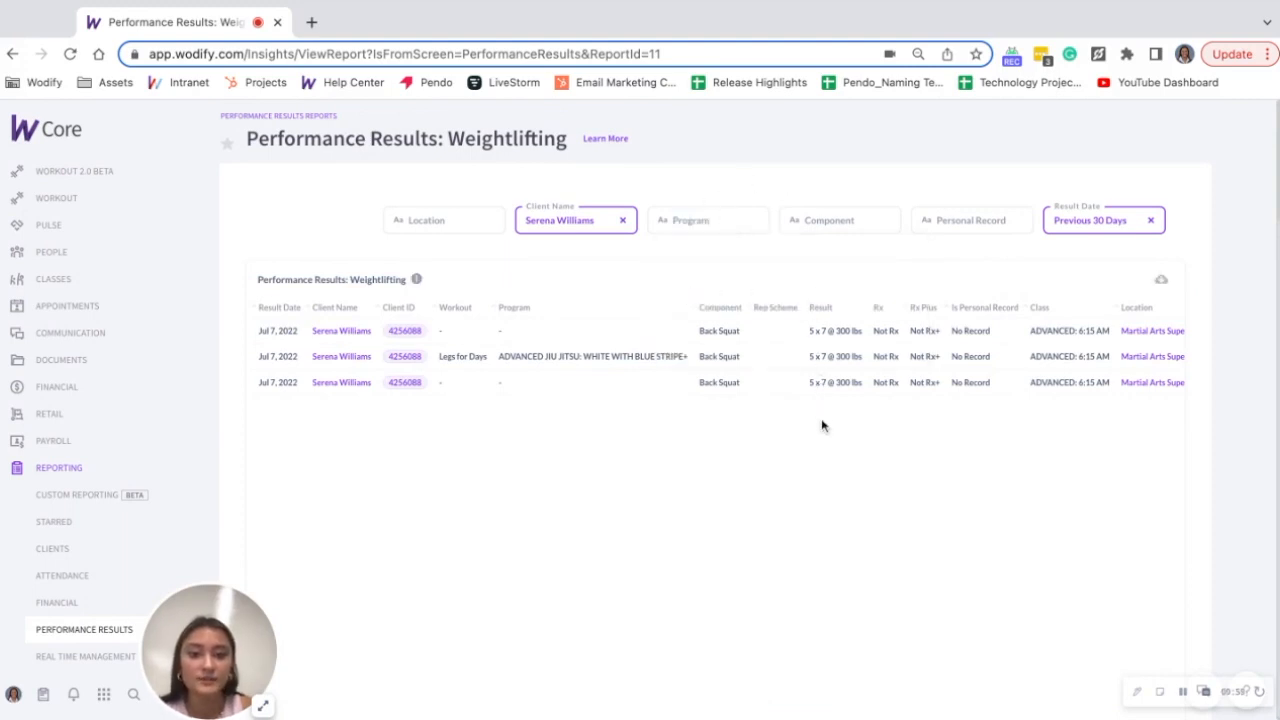
pyautogui.moveTo(812, 344)
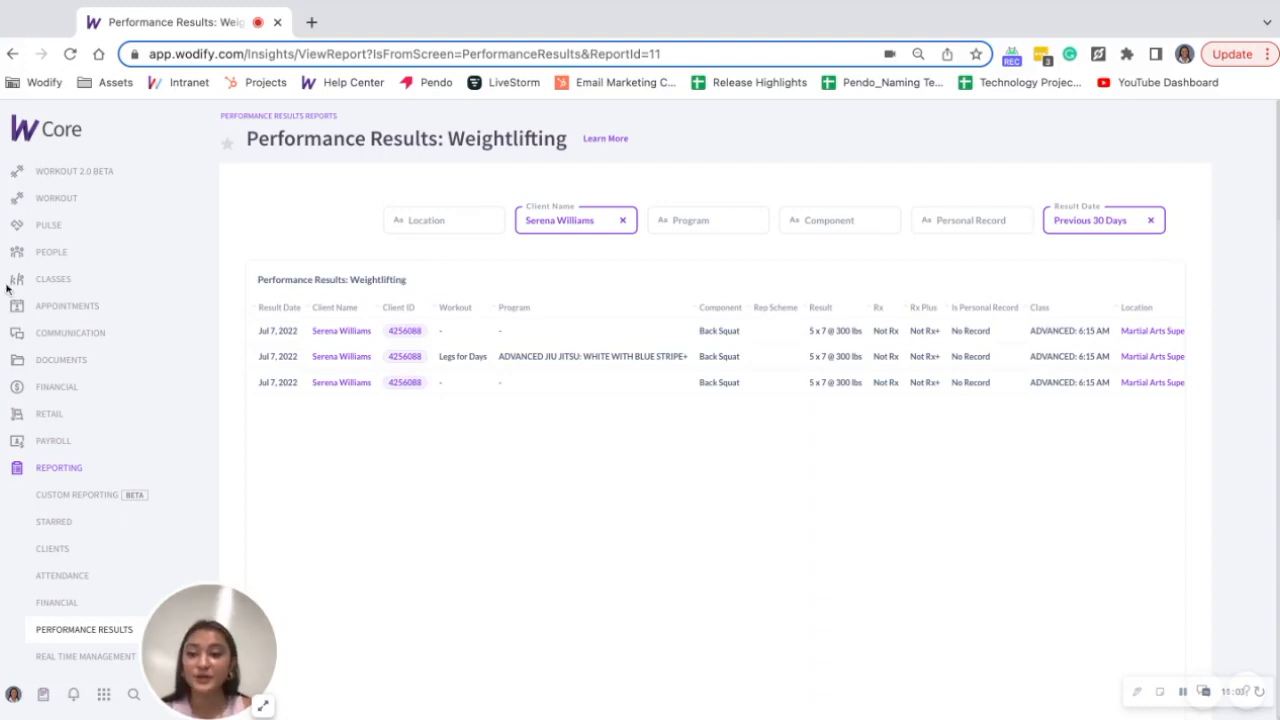
# - Return to Serena Williams via People > Clients and start logging another activity
pyautogui.click(51, 251)
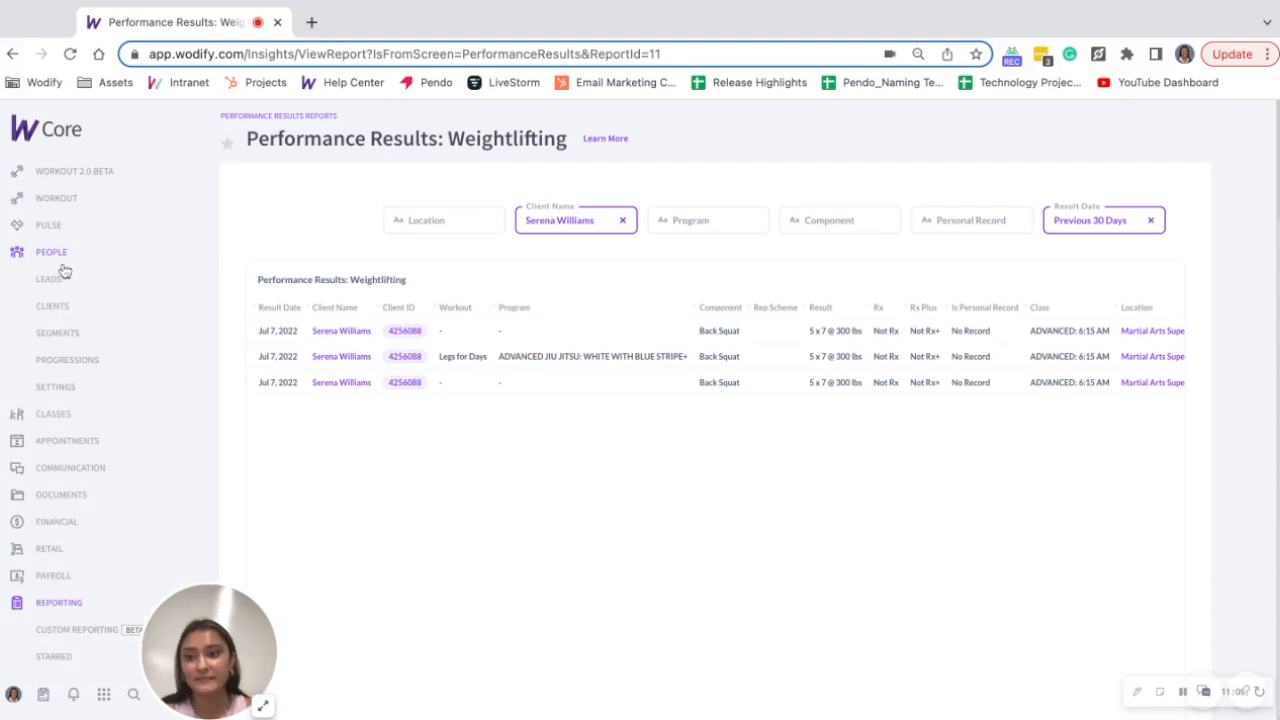
pyautogui.click(341, 330)
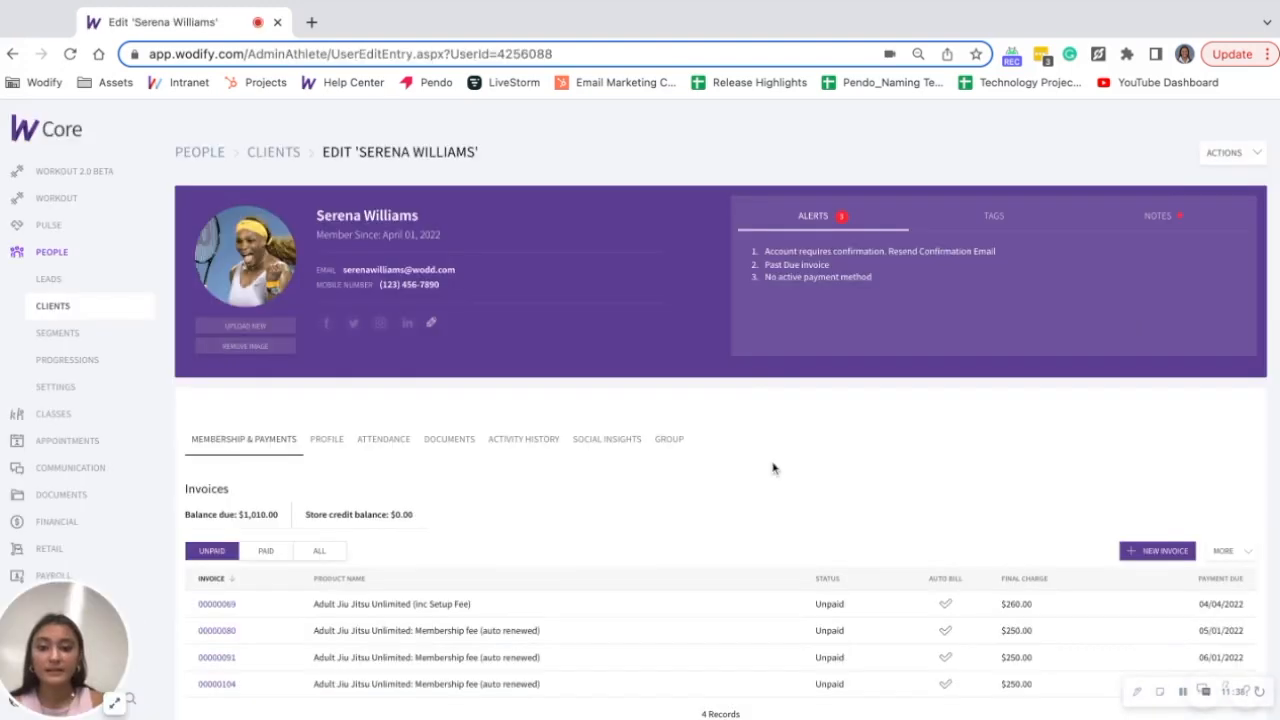
pyautogui.click(524, 439)
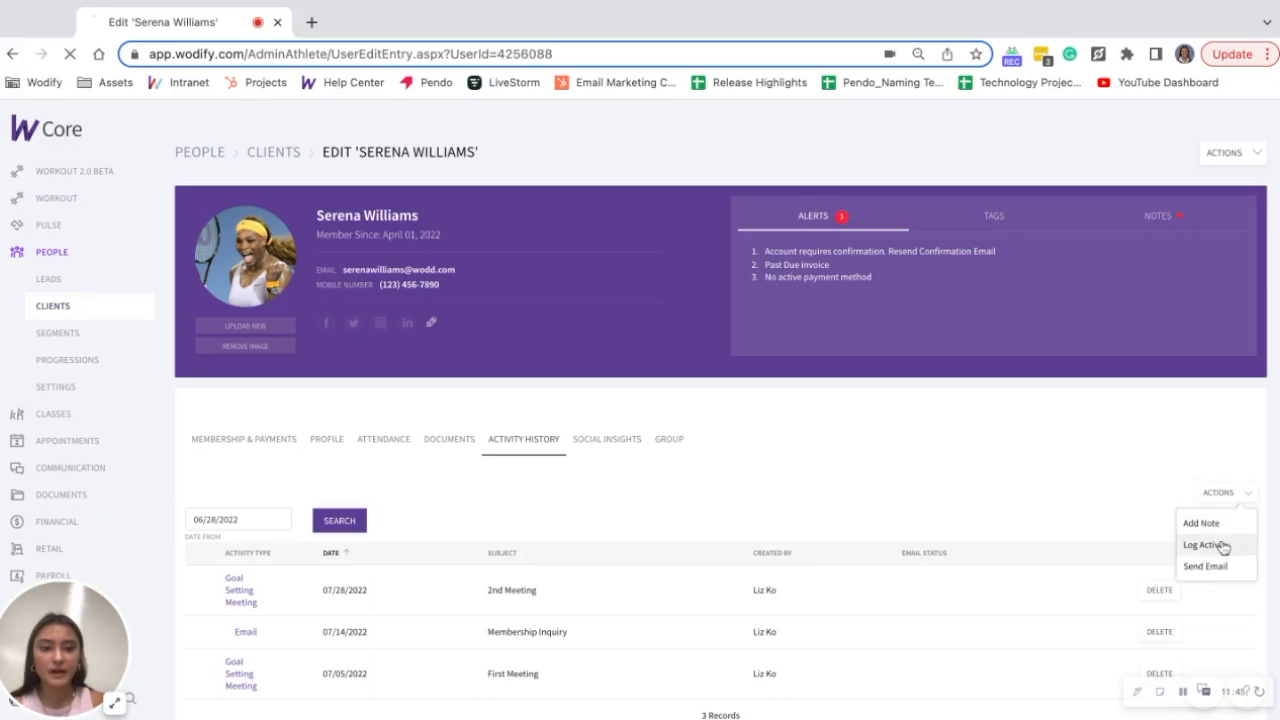
pyautogui.click(1206, 540)
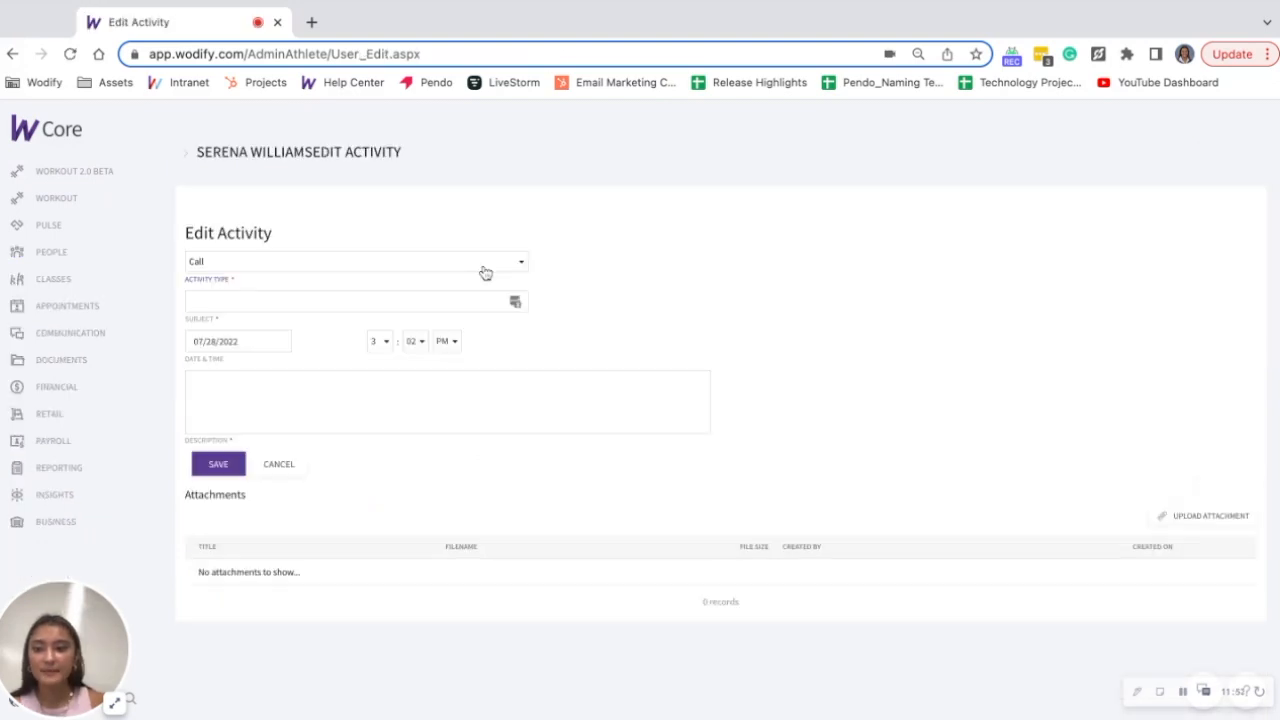
# - Save a Goal Reached 'Back Squat' activity with a congratulatory description and PR image attached
pyautogui.click(355, 261)
pyautogui.write('Serena reached her goal of 300 lb back squat! Congrats!')
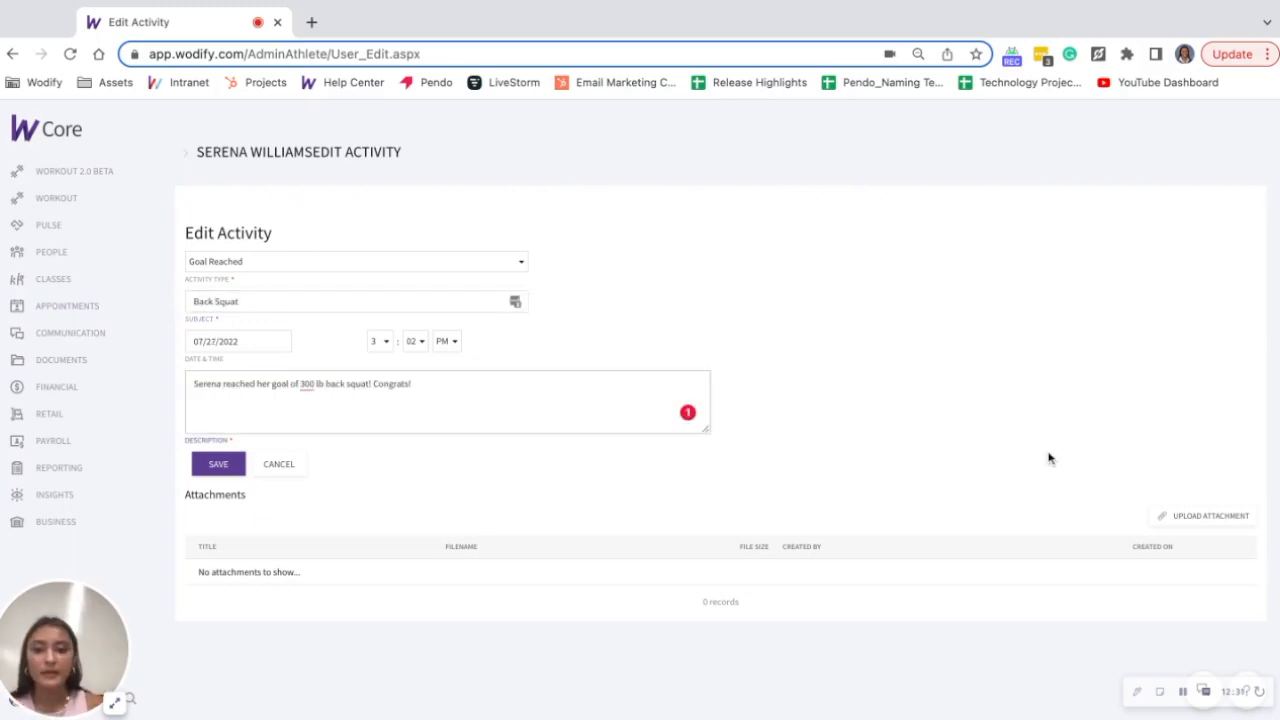
pyautogui.click(218, 463)
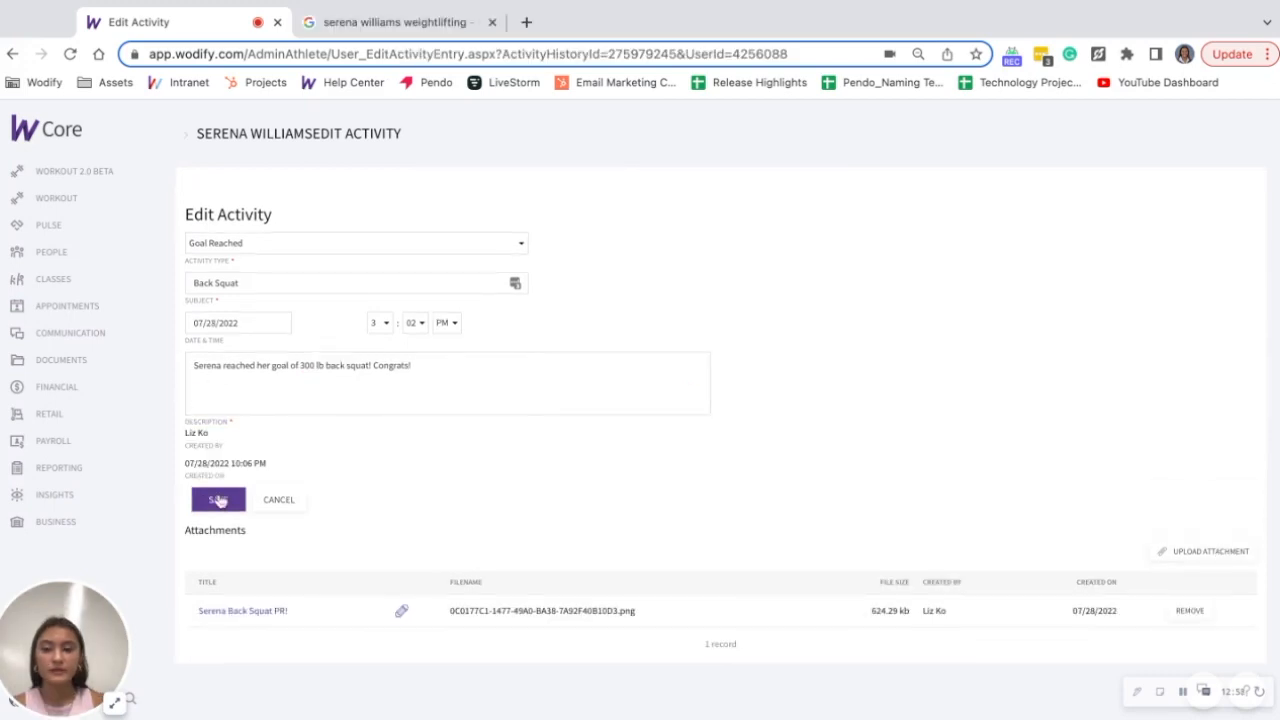
pyautogui.click(217, 500)
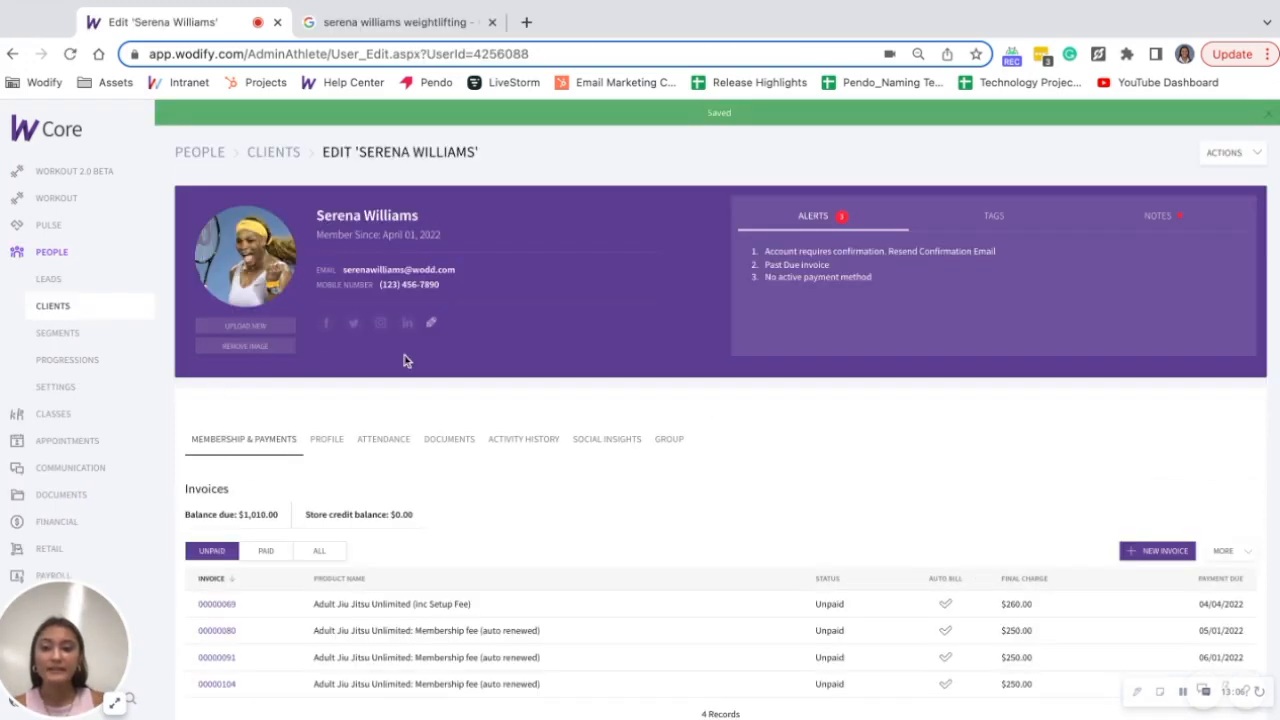
# - Review the new Goal Reached entry, then highlight the 300 lb goal in her notes
pyautogui.click(523, 439)
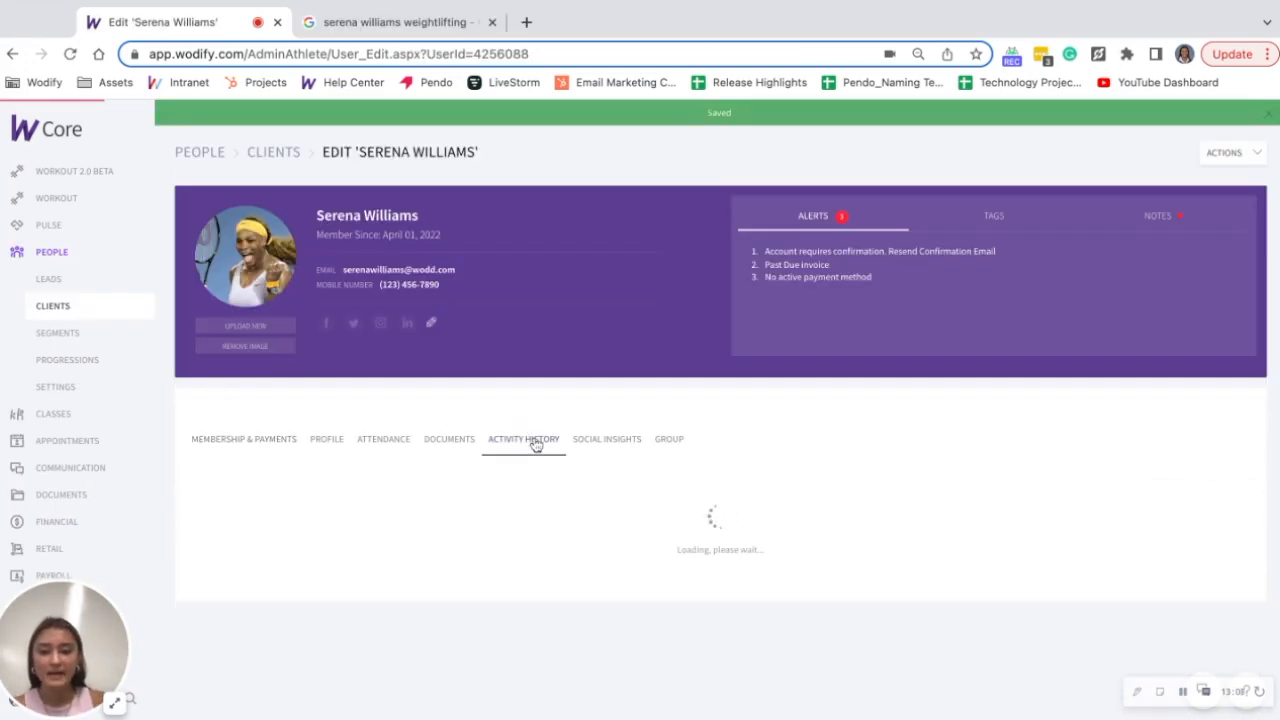
pyautogui.click(523, 439)
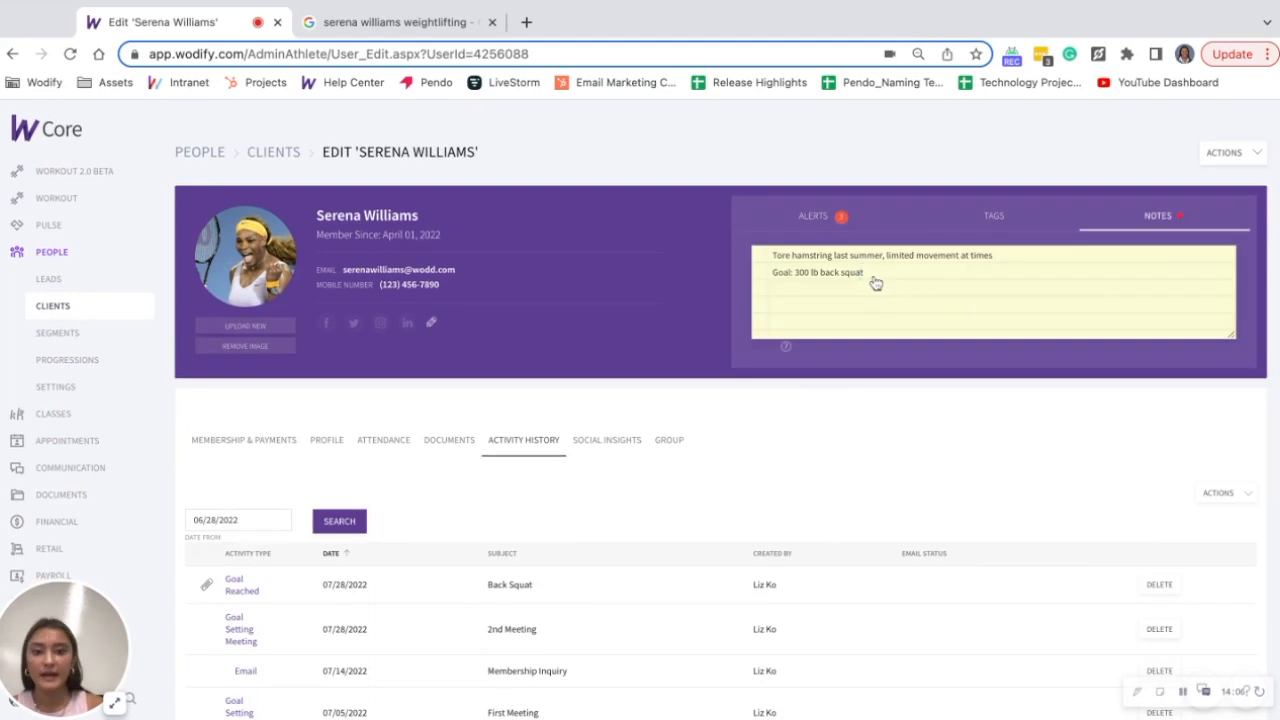
pyautogui.doubleClick(823, 272)
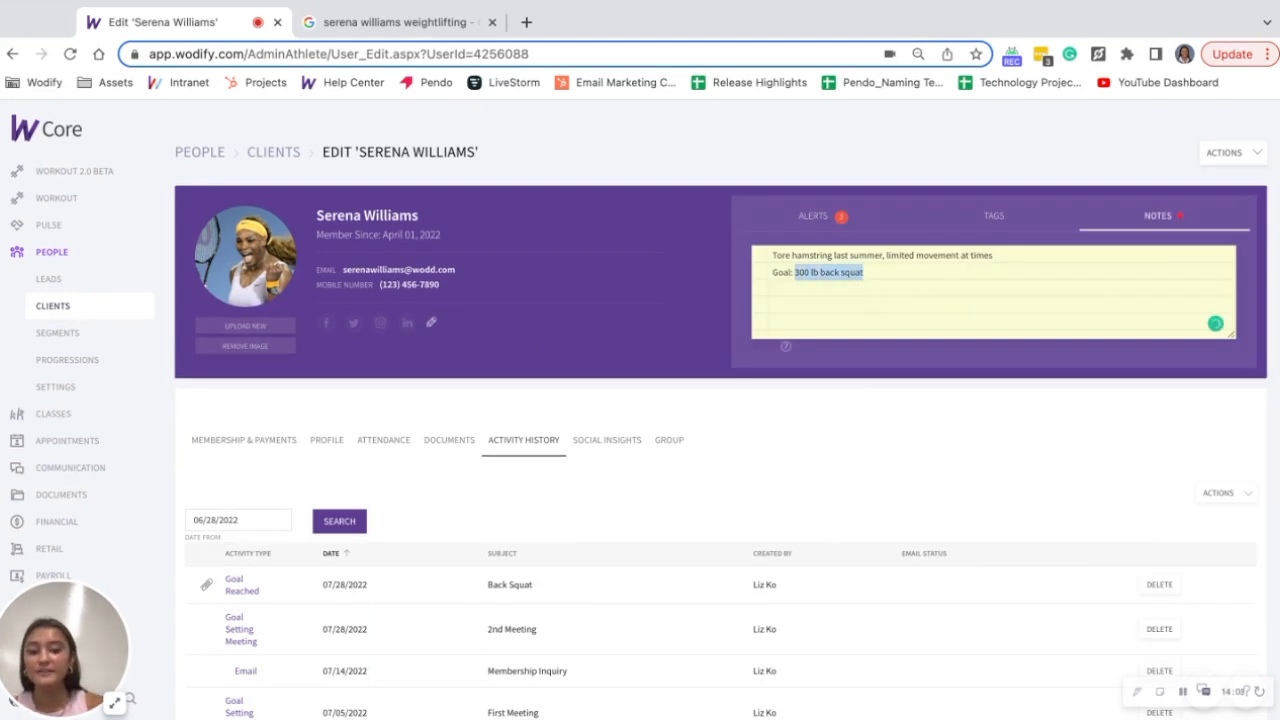